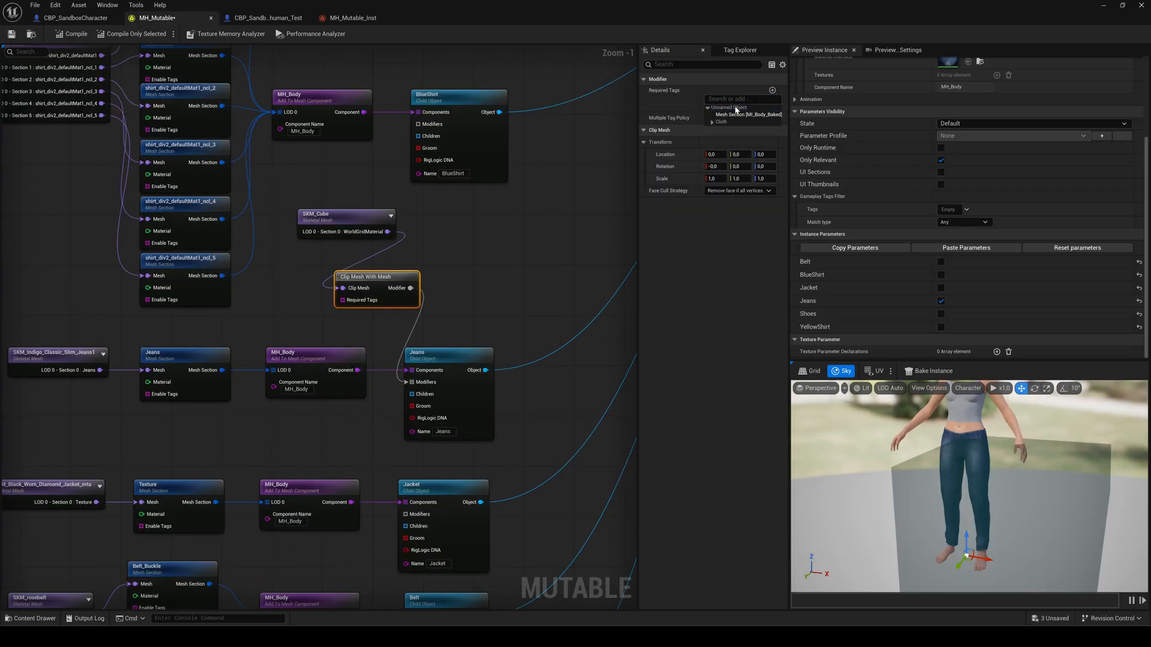
- Move the Clip Mesh With Mesh node's Location X to about 0.25 so the shirt sits inside the jacket
left_click(748, 115)
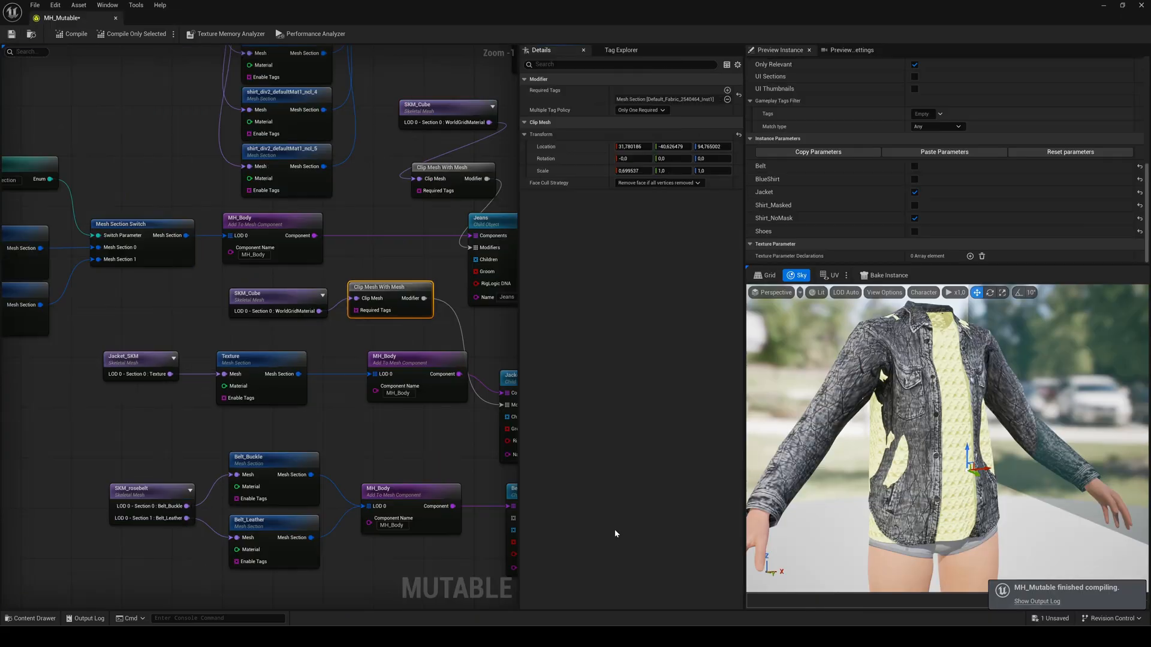
mouse_move(822, 416)
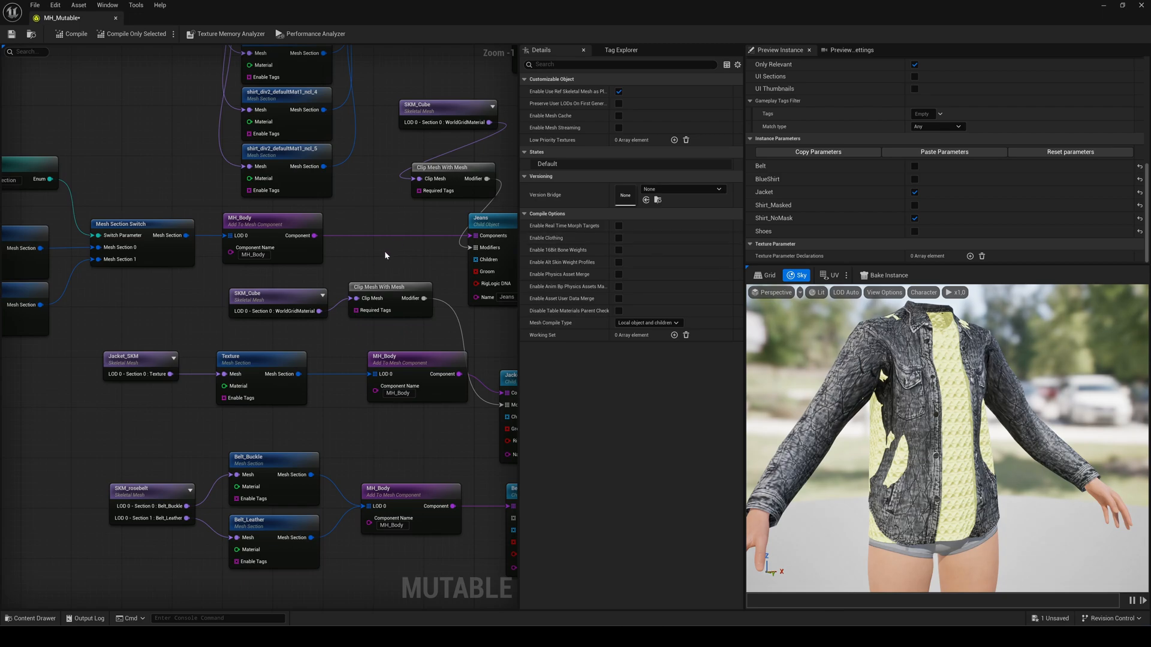
left_click(388, 288)
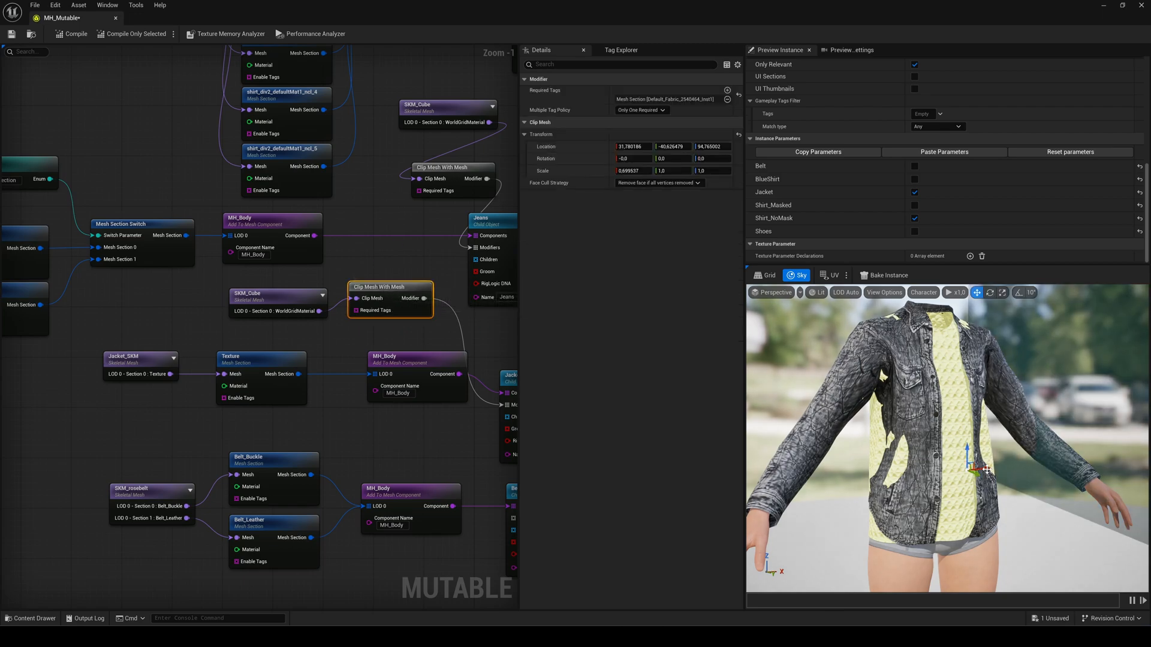
left_click_drag(969, 469, 933, 469)
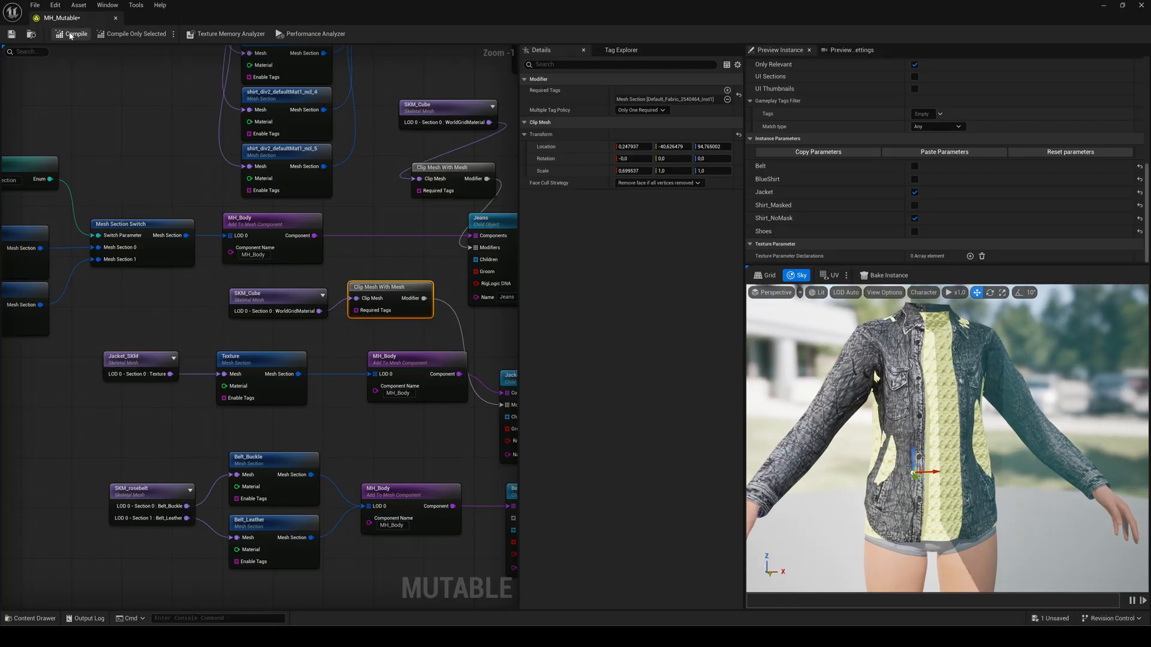
- Recompile the customizable object and start making a static mesh from SKM_shirt1
left_click(74, 33)
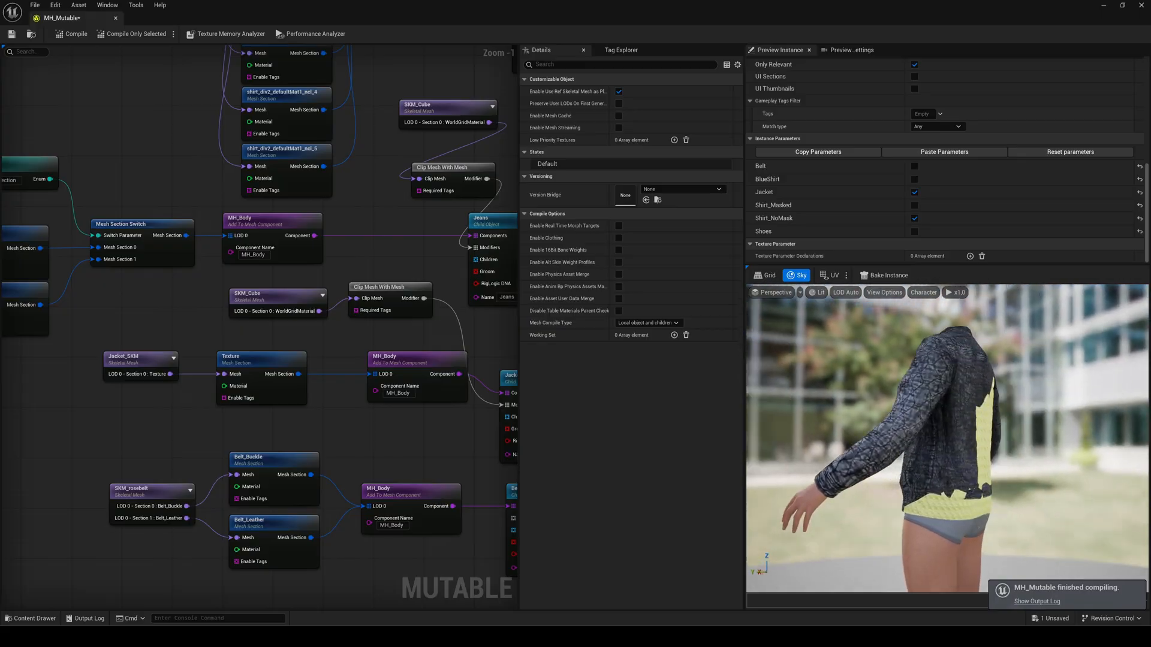
left_click(524, 33)
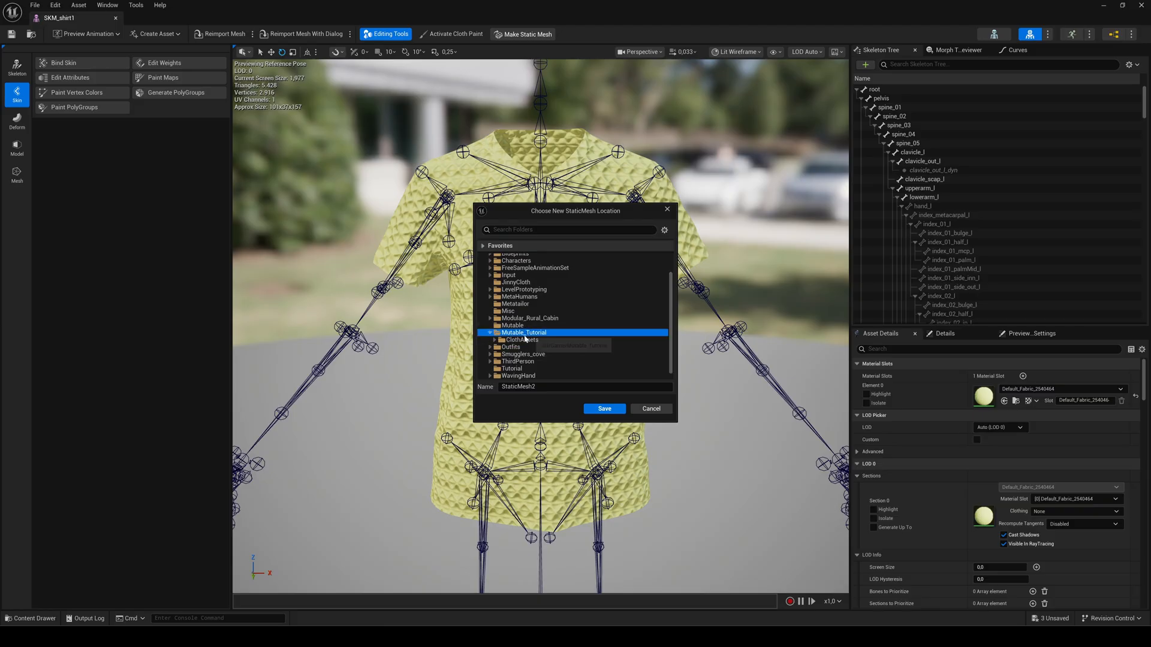
- Save the shirt as StaticMesh2 in Mutable_Tutorial and place it with Jacket_SKM in the level
left_click(603, 409)
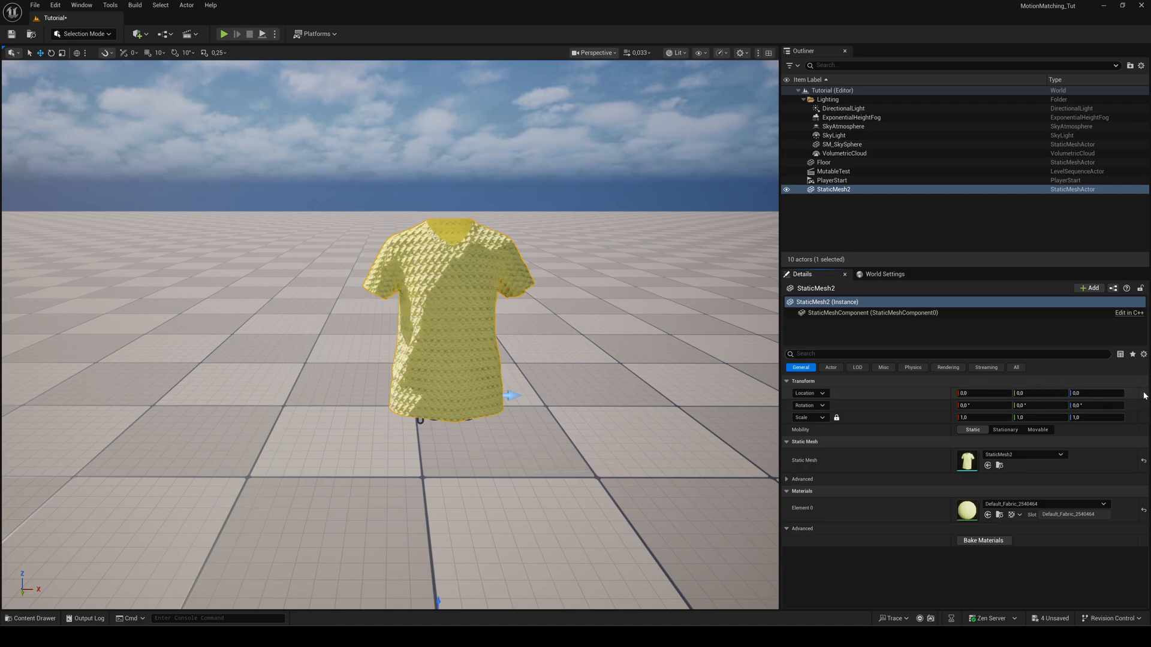
left_click(30, 619)
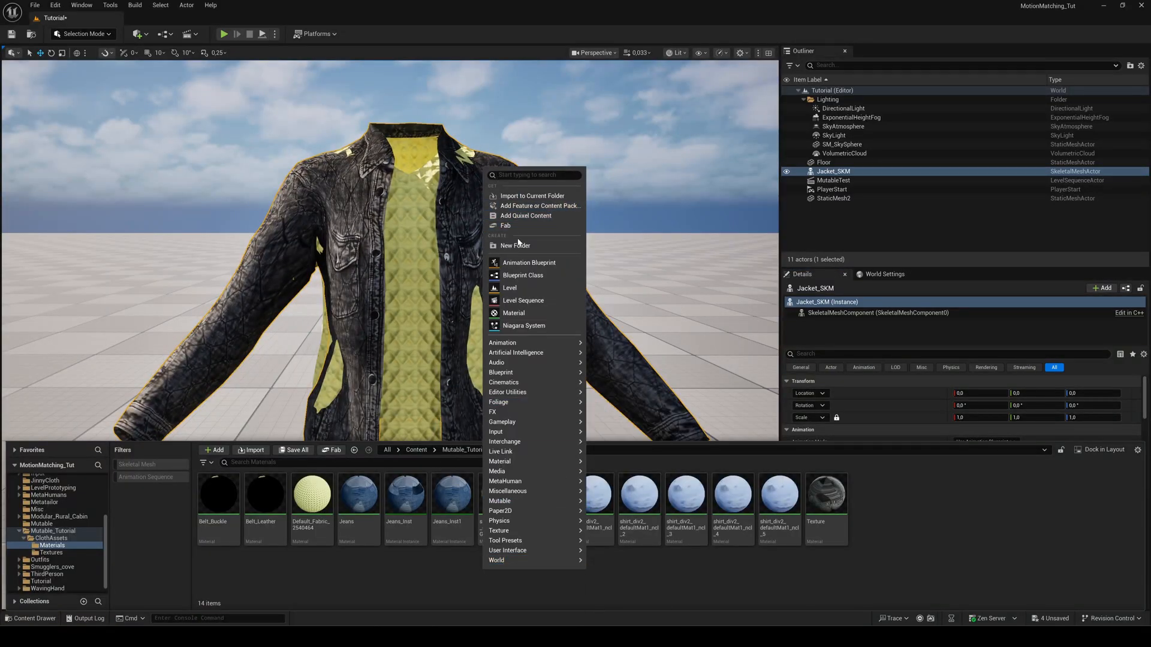
- Create a ShirtMask material in Materials and a MaskTexture in the Textures folder
left_click(513, 312)
type("ShirtMask")
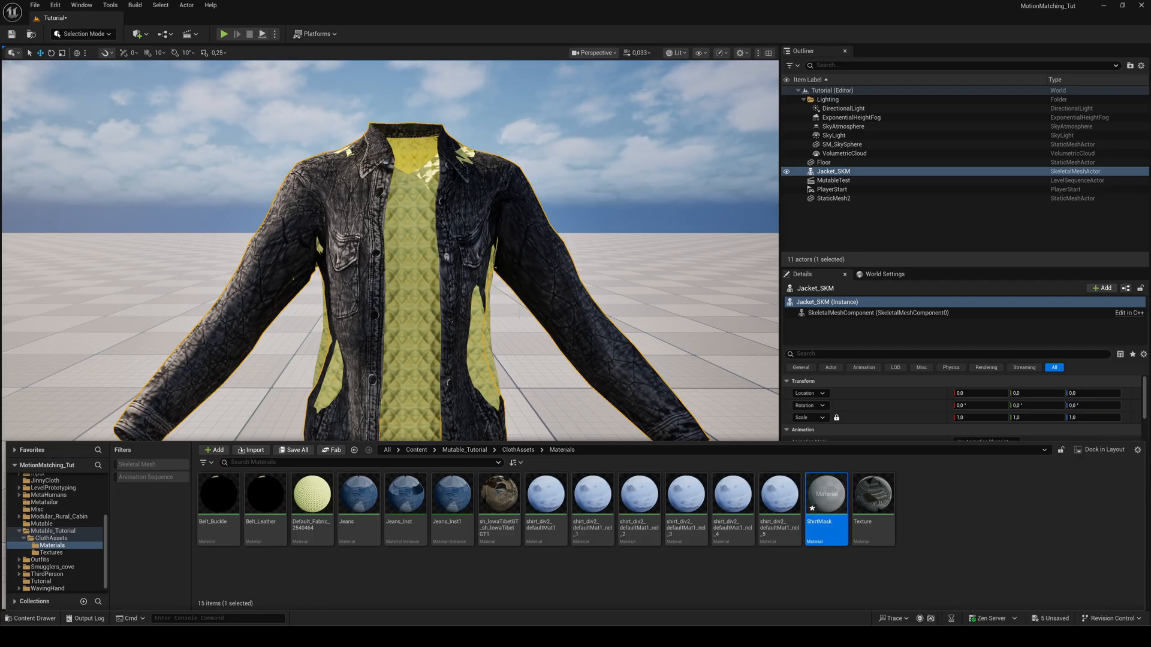
left_click(52, 553)
type("MaskTexture")
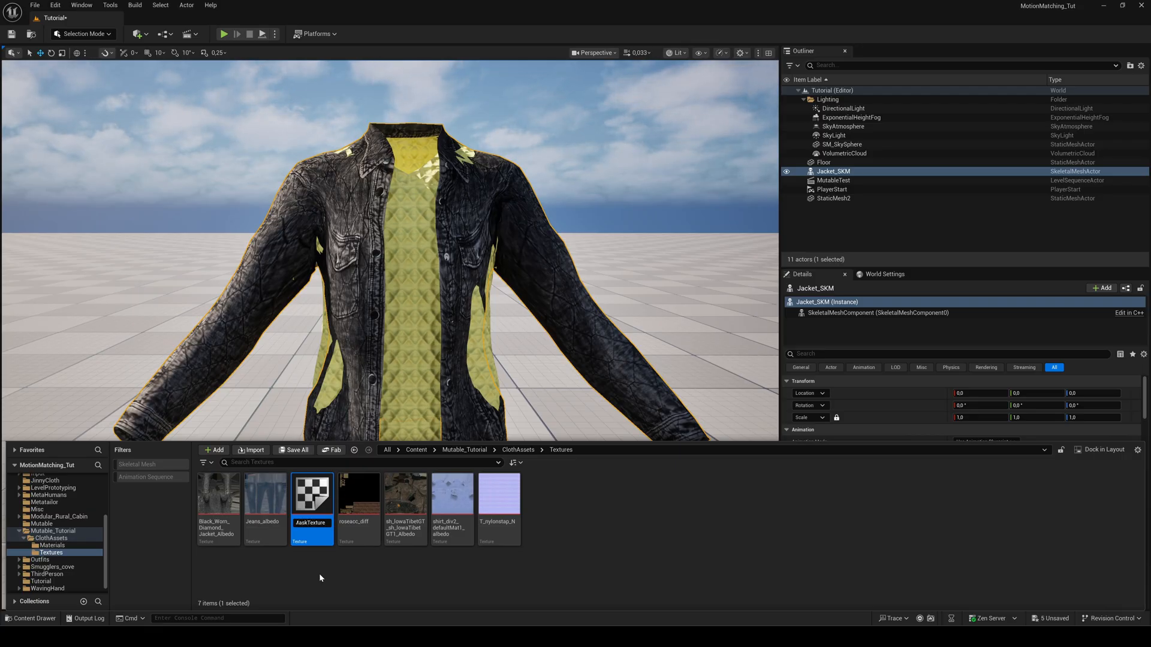
left_click(51, 545)
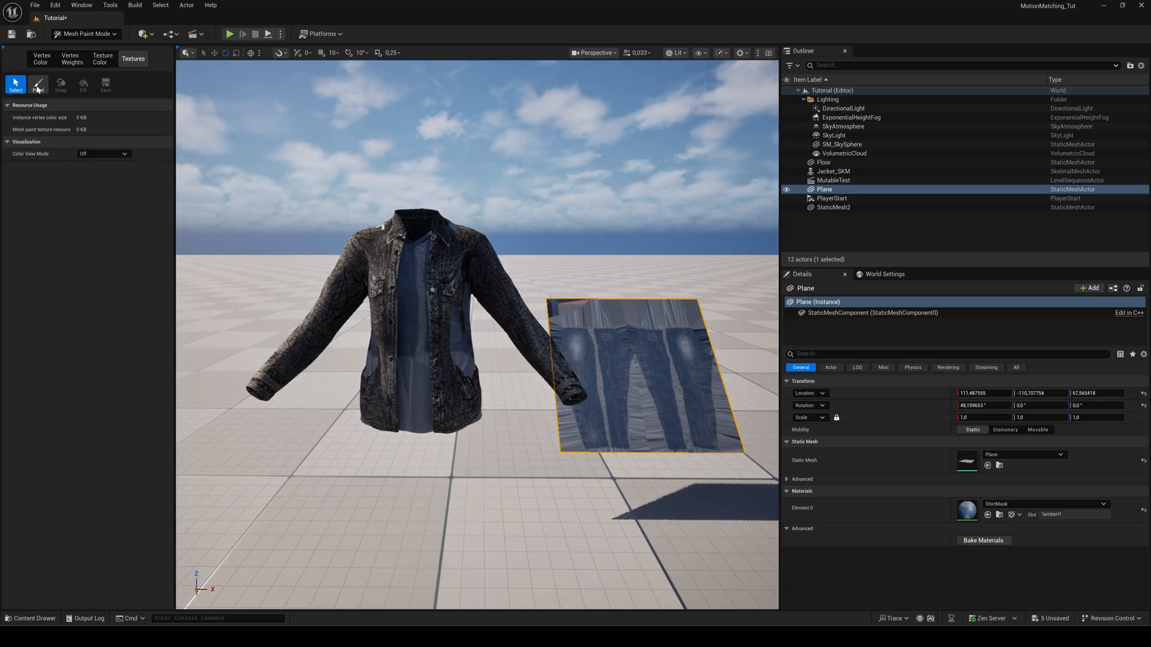
- With a zero-falloff brush, fill the MaskTexture entirely black in Mesh Paint mode
left_click(37, 83)
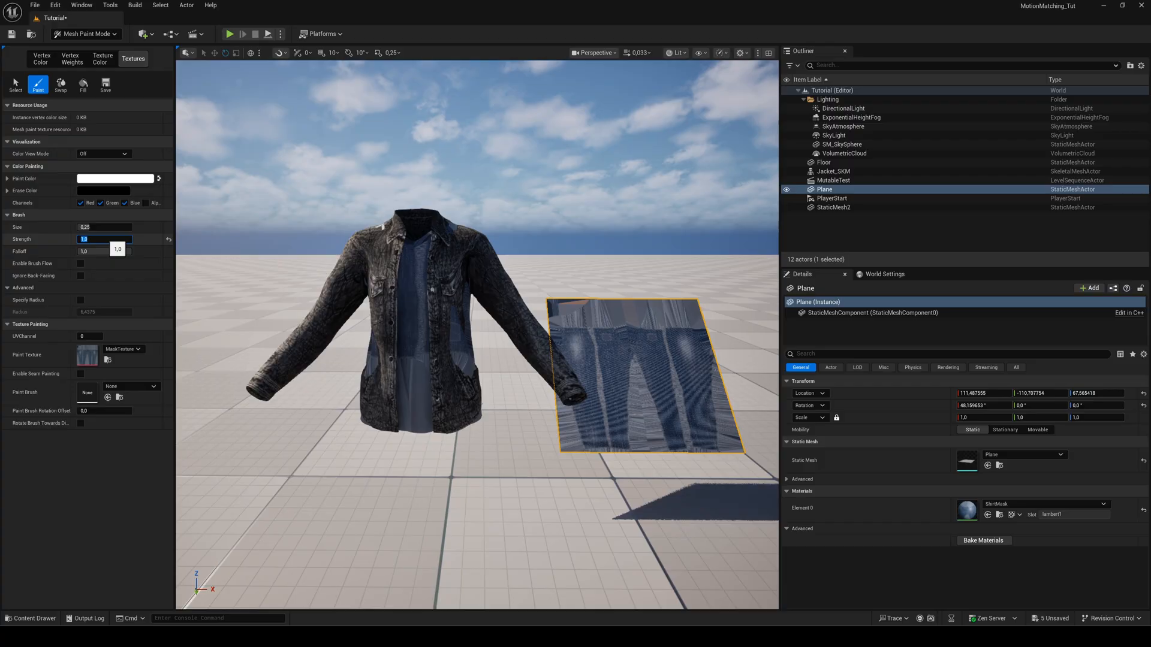
left_click(105, 251)
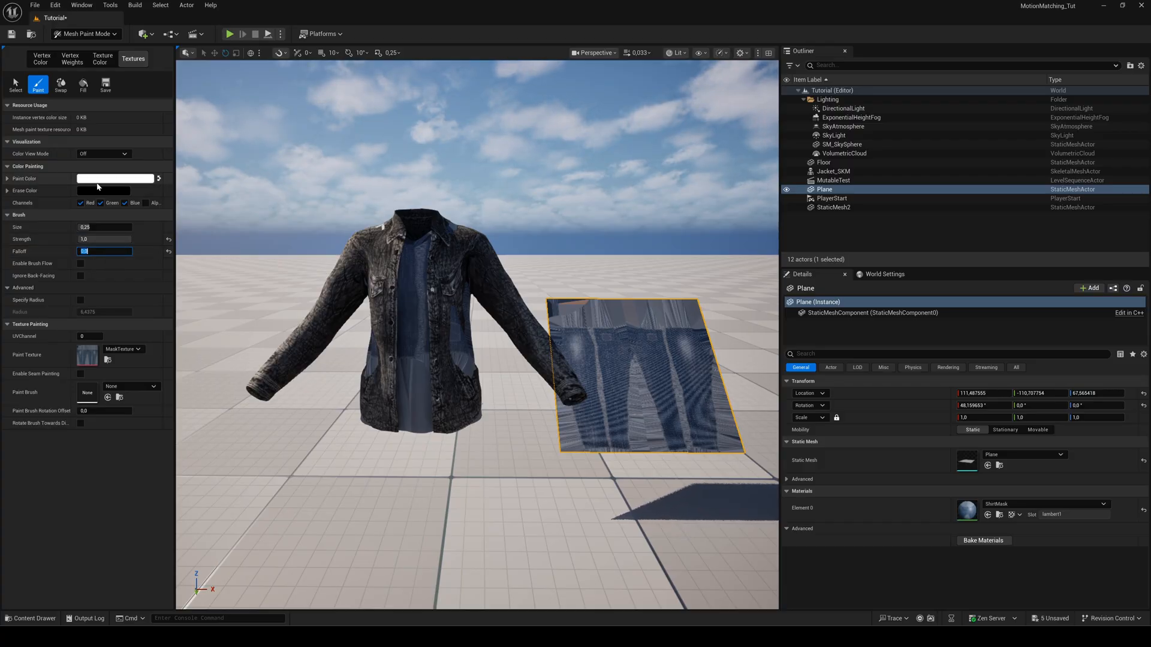
left_click(115, 179)
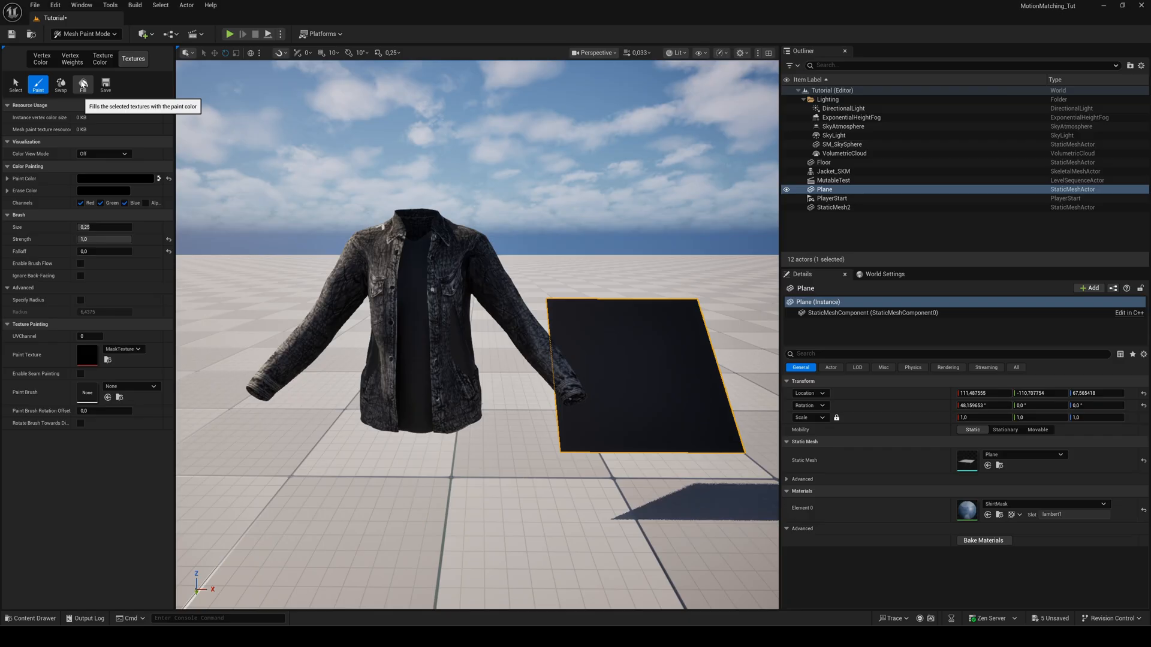
left_click(15, 83)
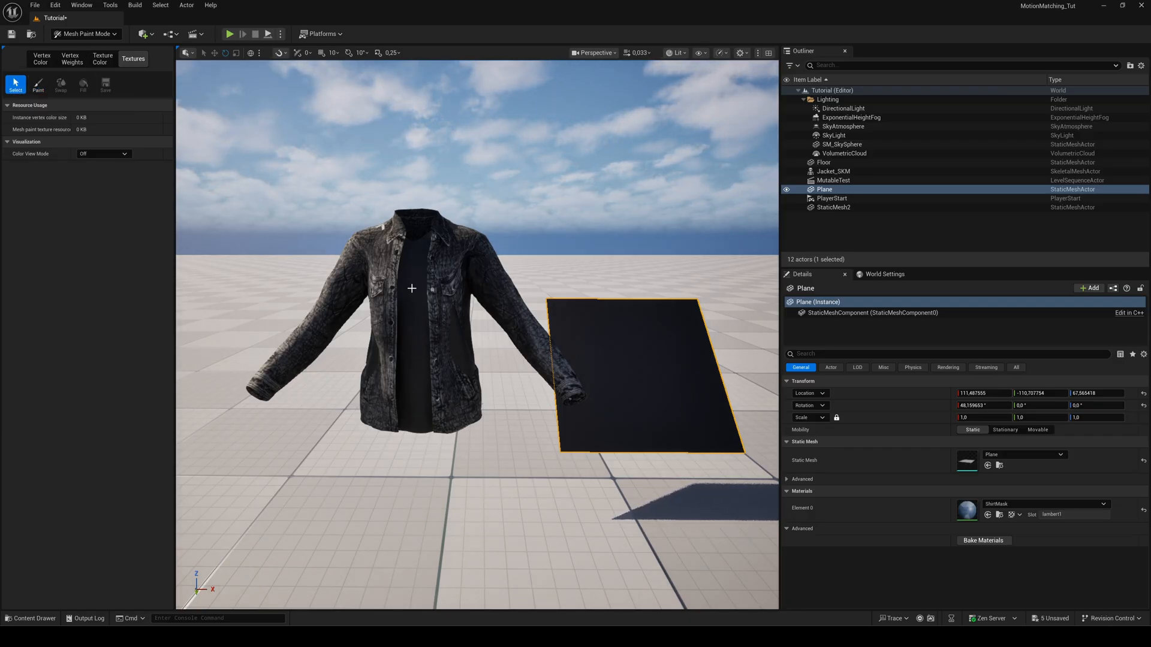
- Paint white onto StaticMesh2's exposed shirt front, then return to Selection mode
left_click(834, 207)
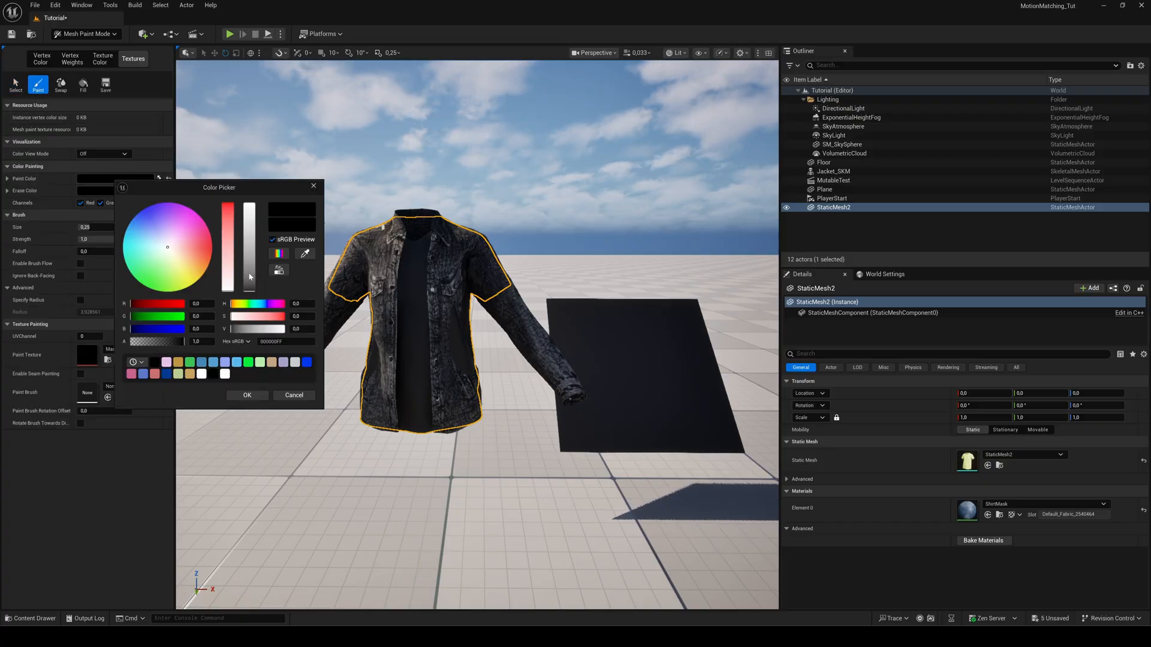
left_click(247, 394)
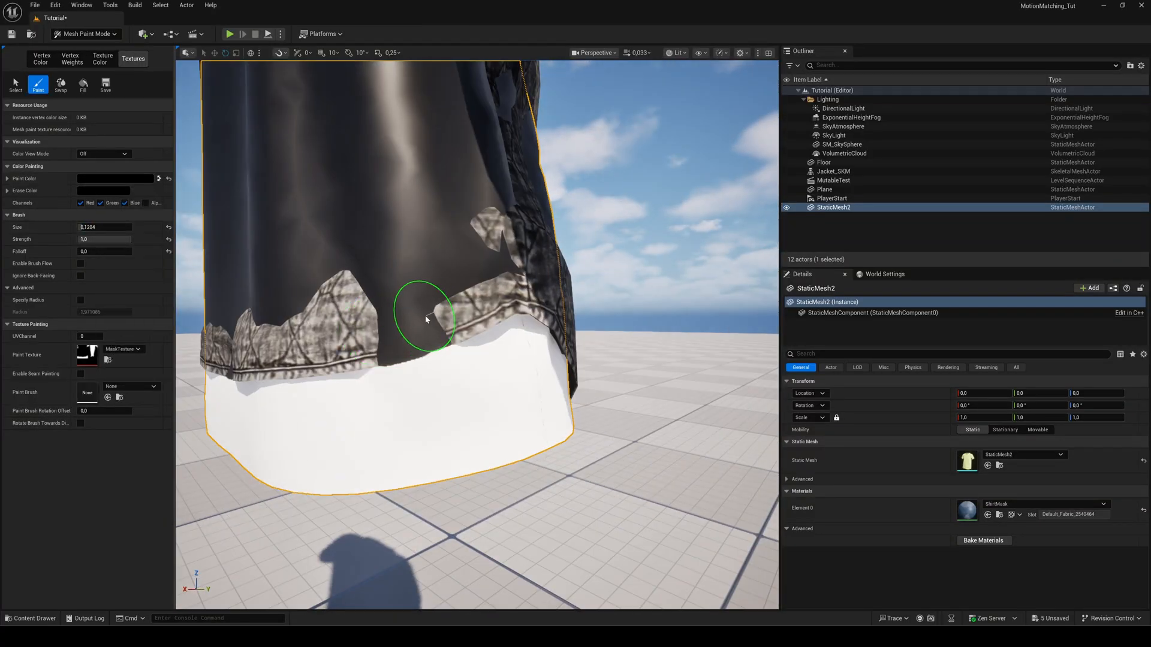
left_click(86, 33)
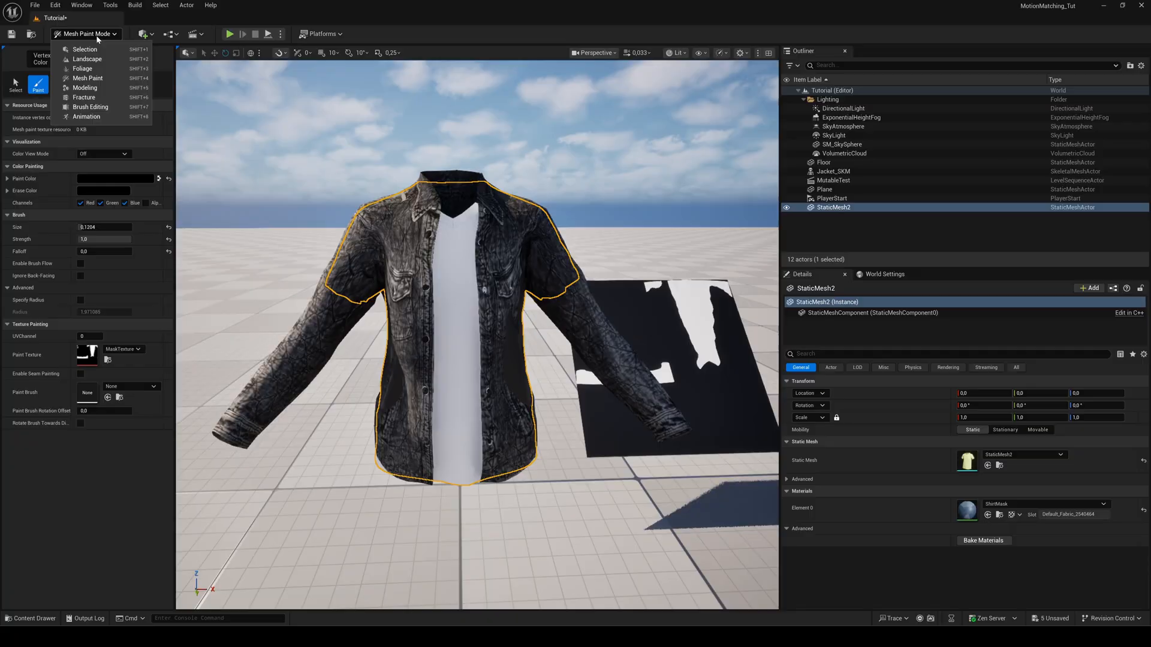
left_click(83, 50)
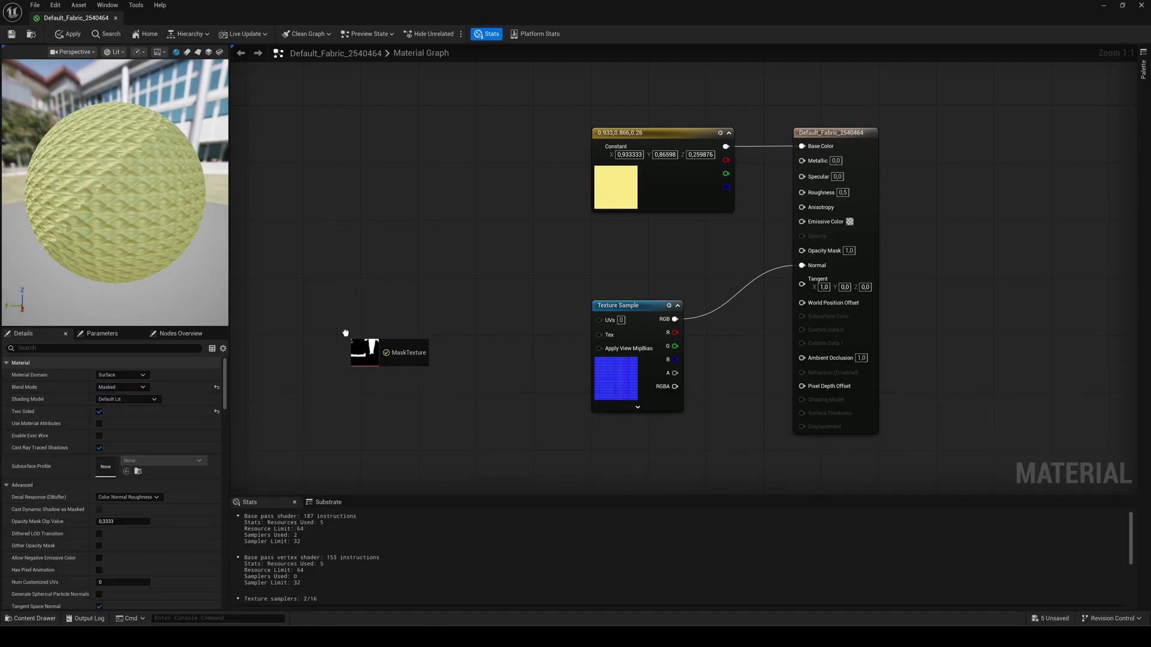
- Add a White texture sample and a static switch node to the fabric material
type("texture s")
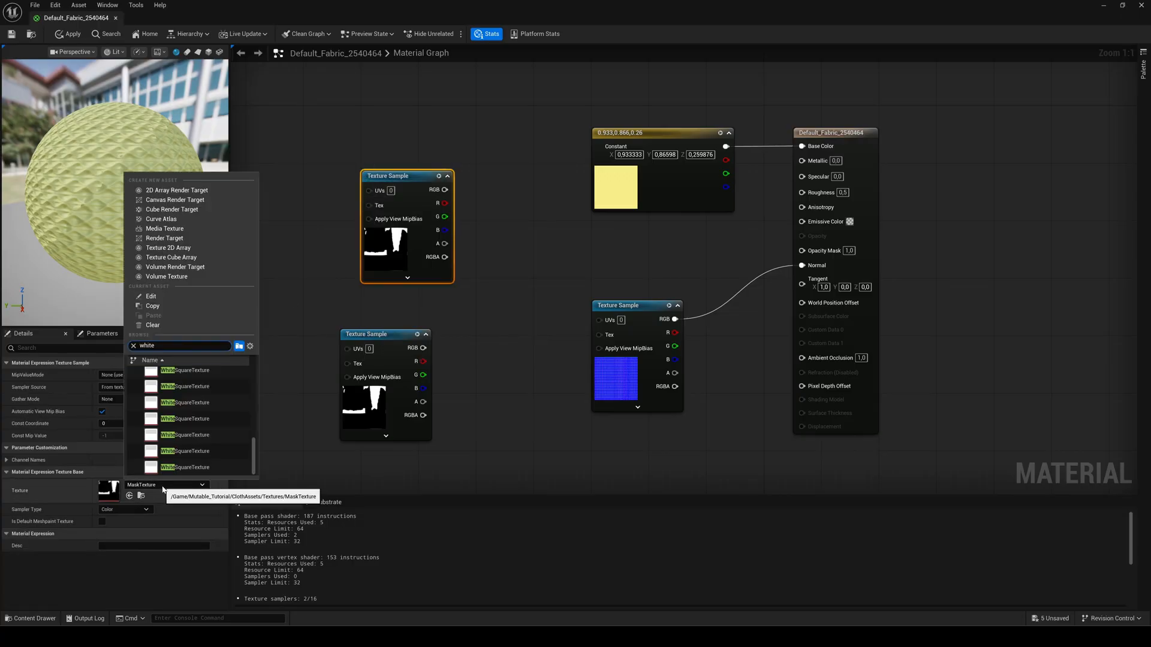
left_click(186, 371)
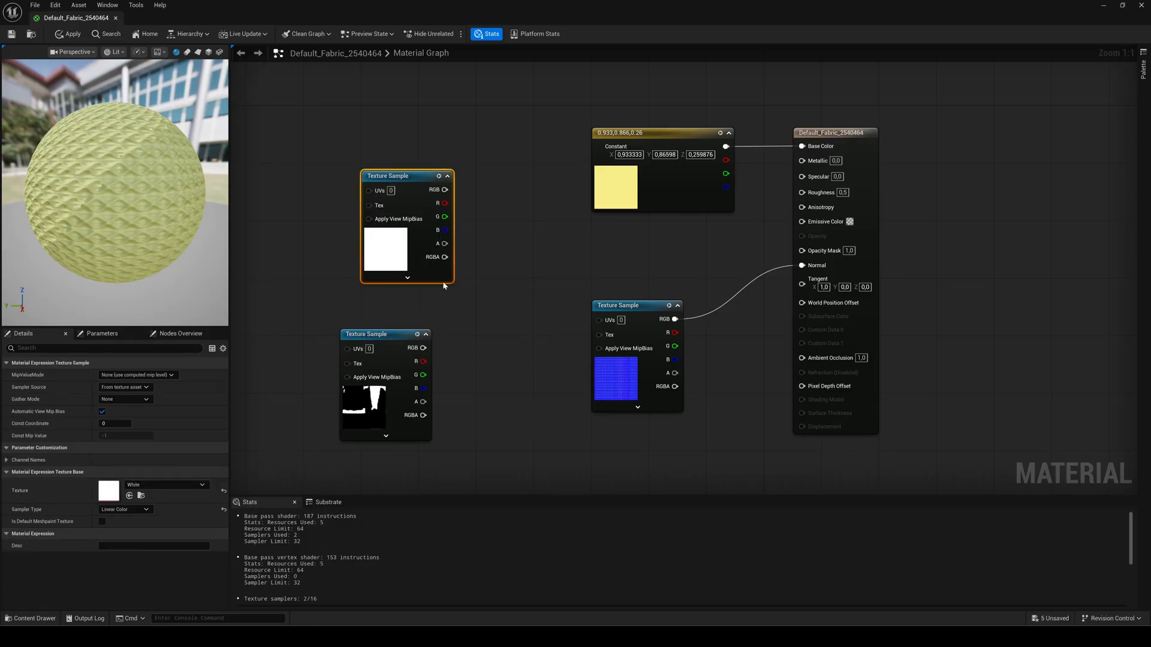
type("static switch")
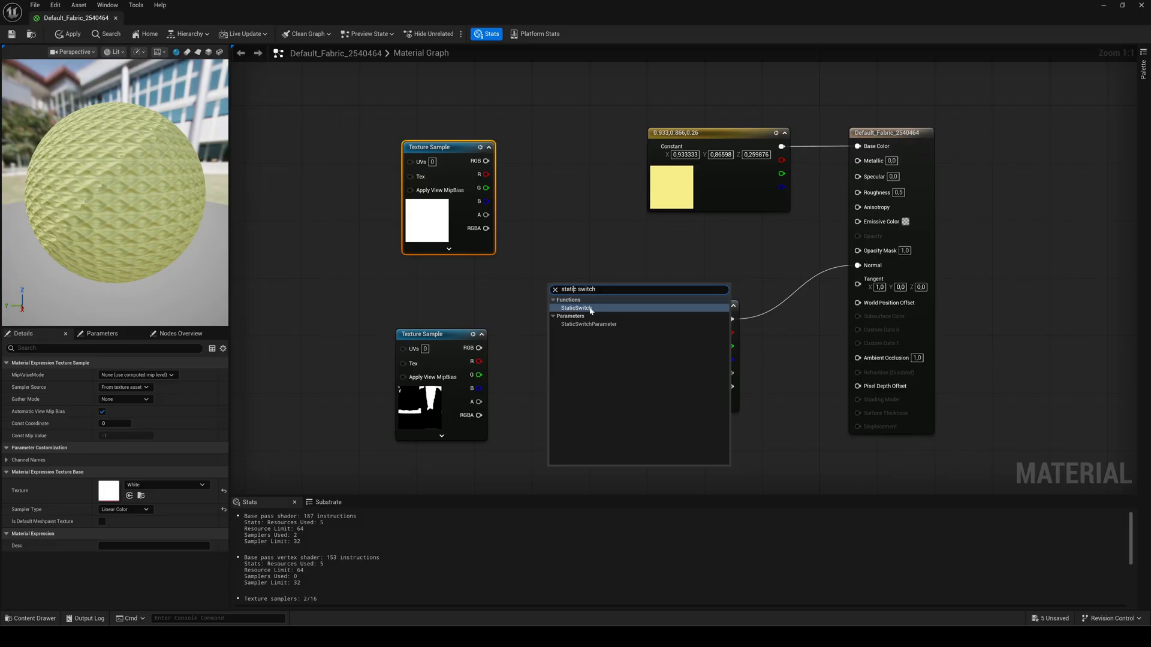
left_click(576, 308)
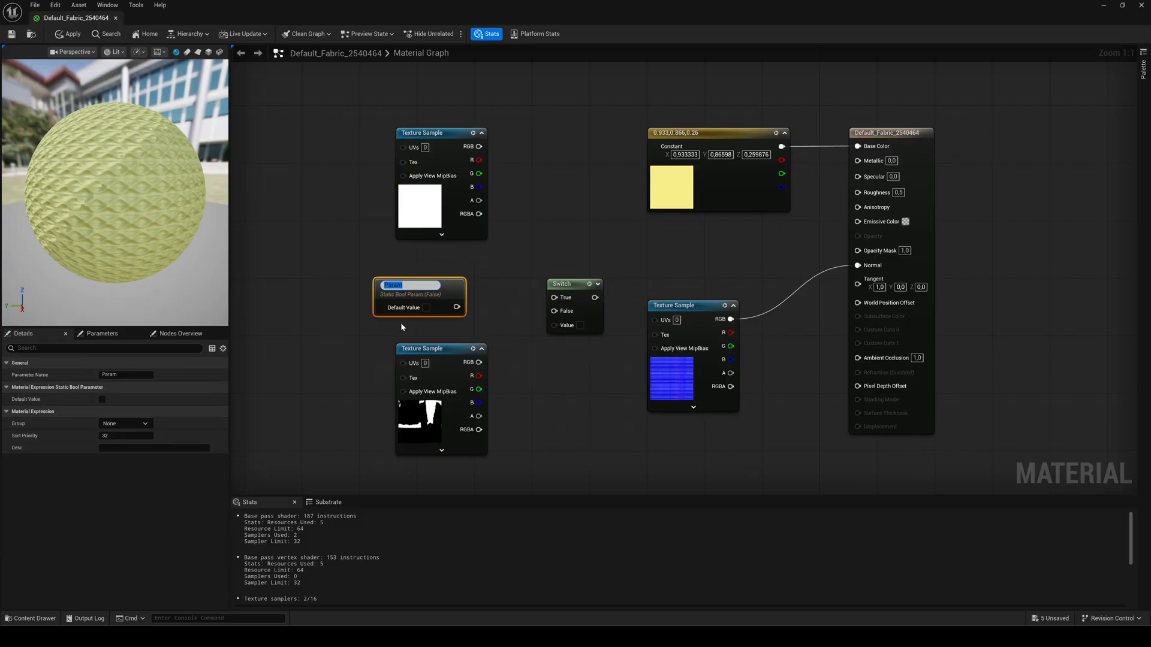
- Name the switch ShirtMaskOn and feed MaskTexture into its False input, wiring the result onward
type("ShirtMaskOn")
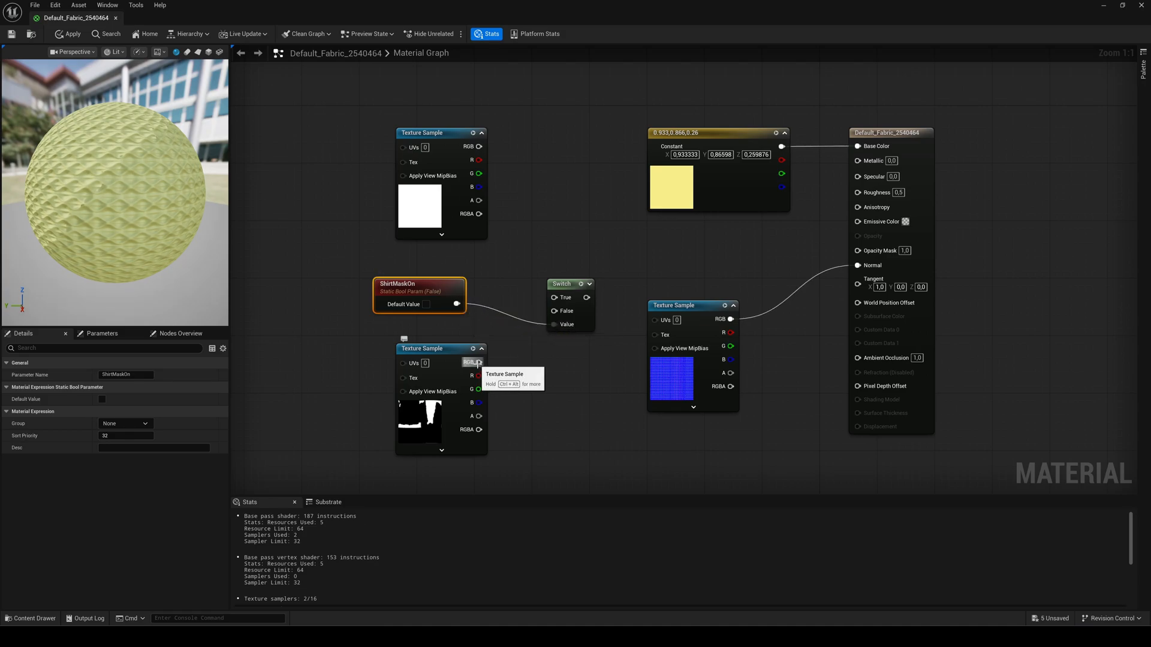
left_click_drag(478, 362, 552, 297)
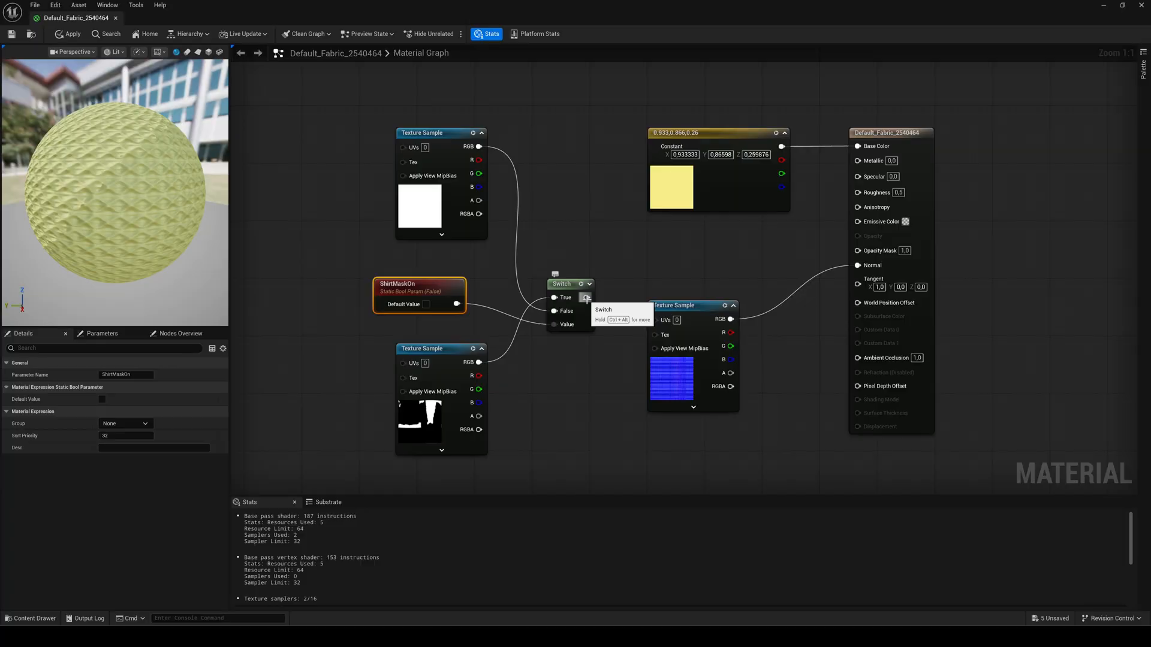
left_click(71, 33)
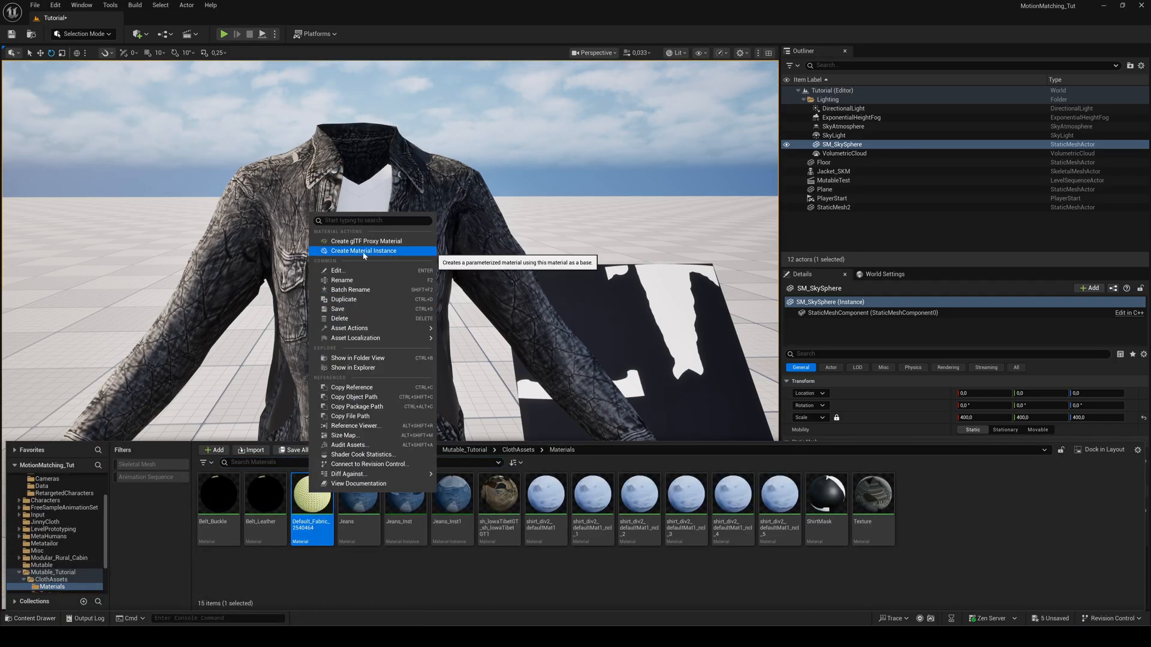
- Create a material instance of Default_Fabric_2540464 exposing ShirtMaskOn and review its switches
left_click(362, 250)
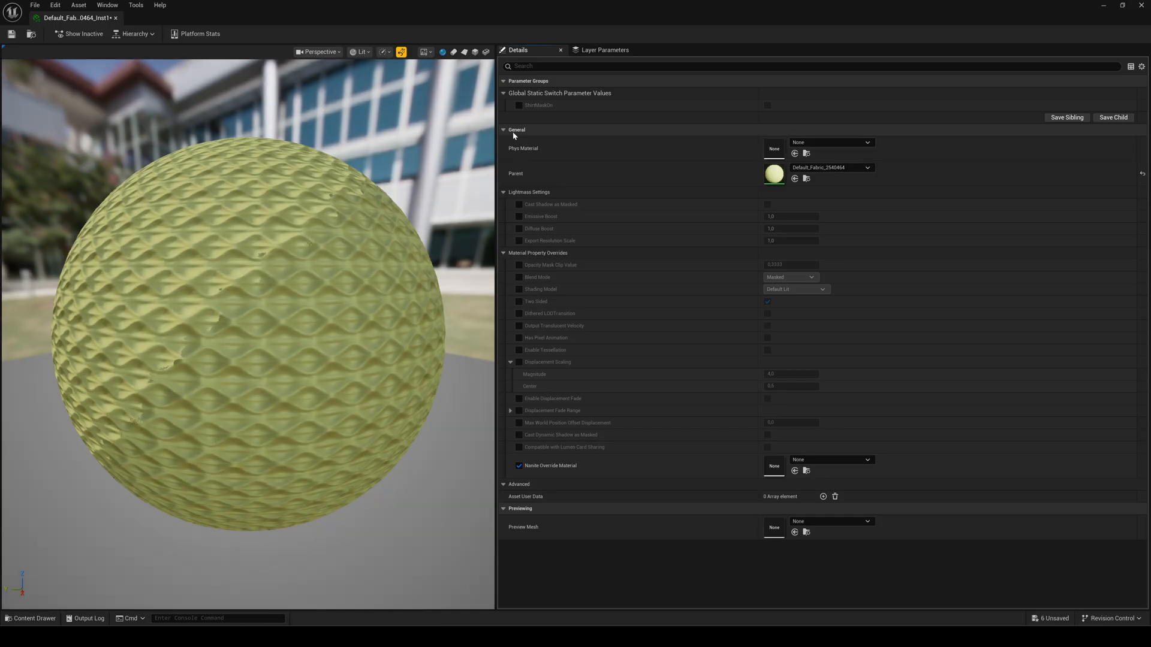
left_click(519, 106)
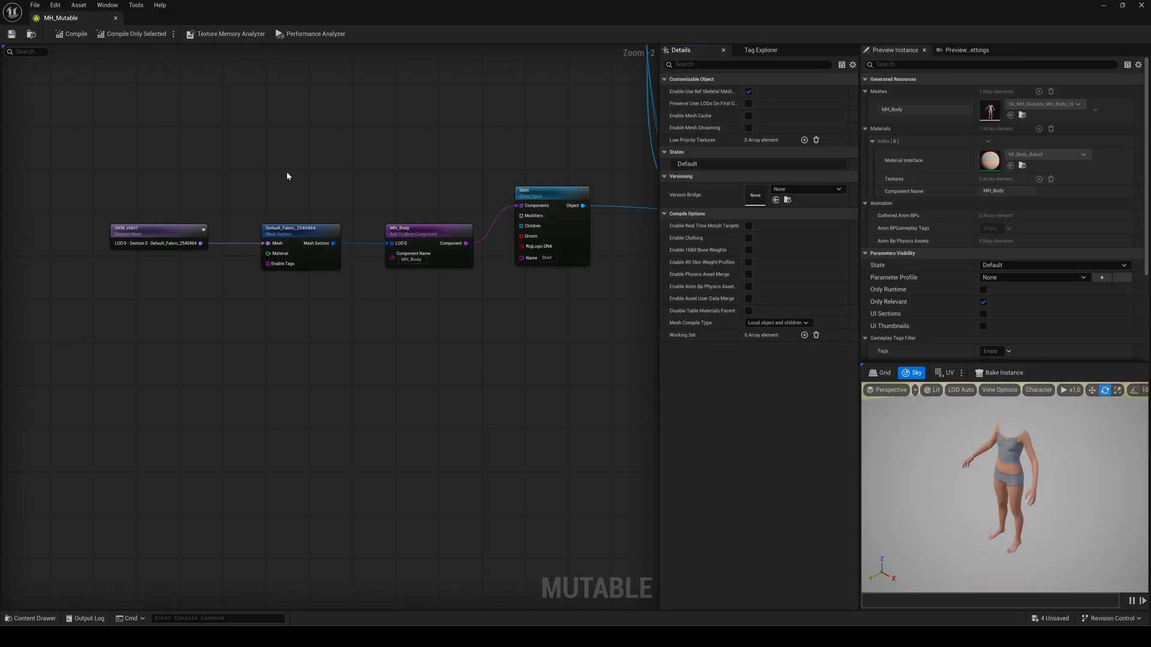
- Assign Default_Fabric_2540464_Inst to the fabric section and rename the object Shirt_Masked
left_click(300, 227)
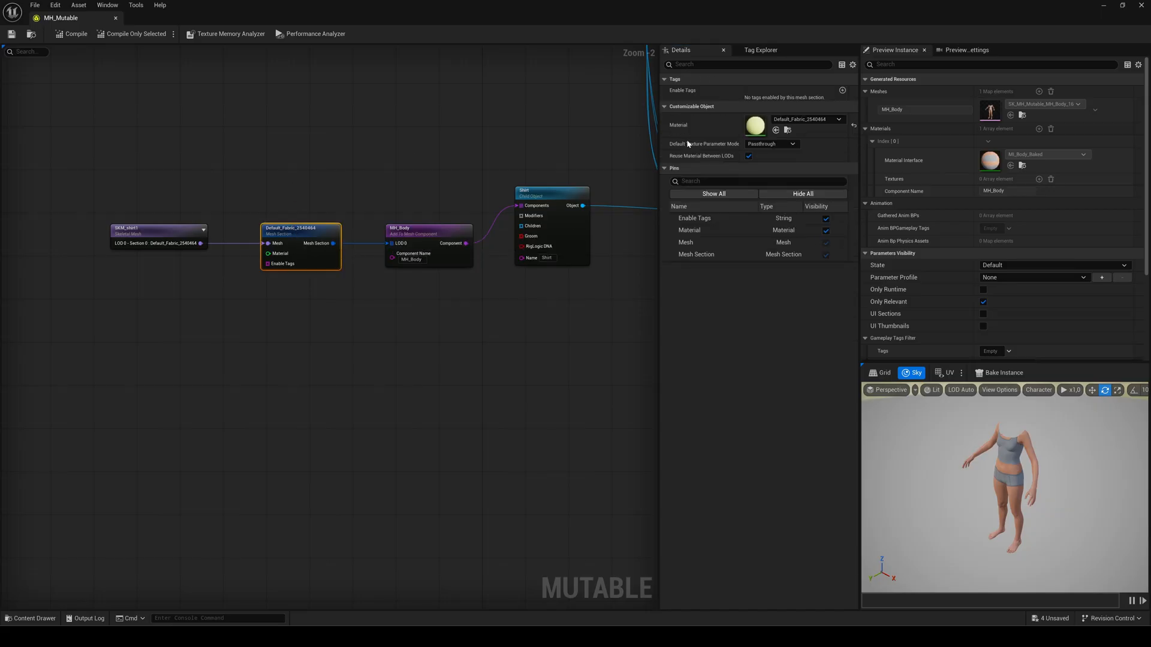
left_click(839, 119)
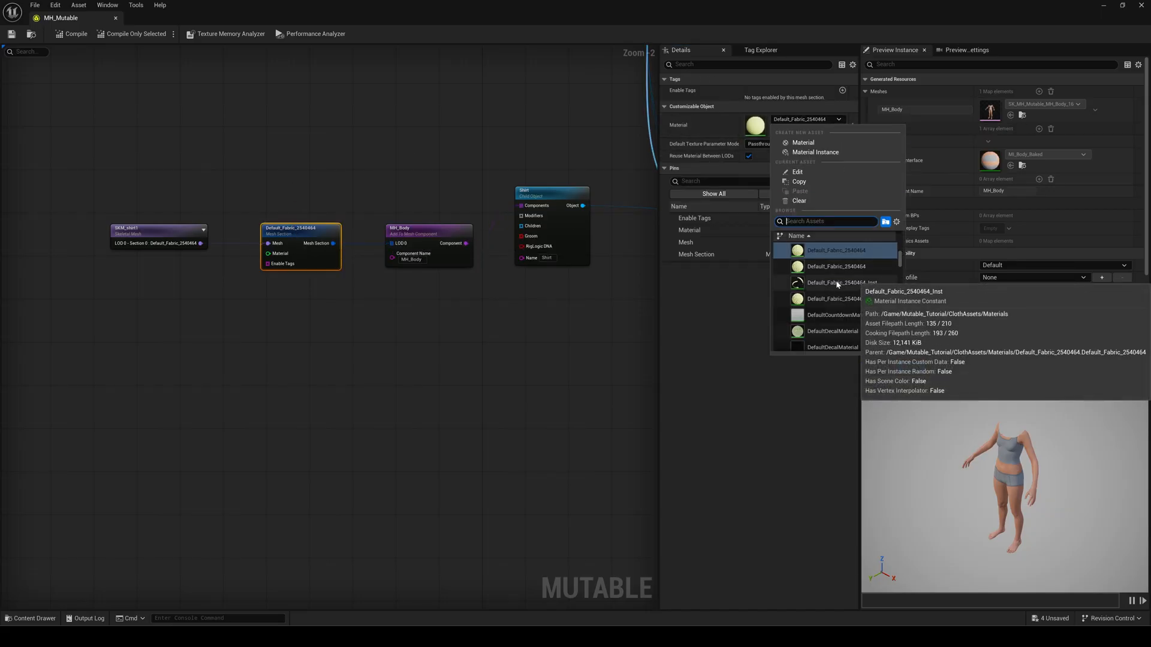
left_click(835, 283)
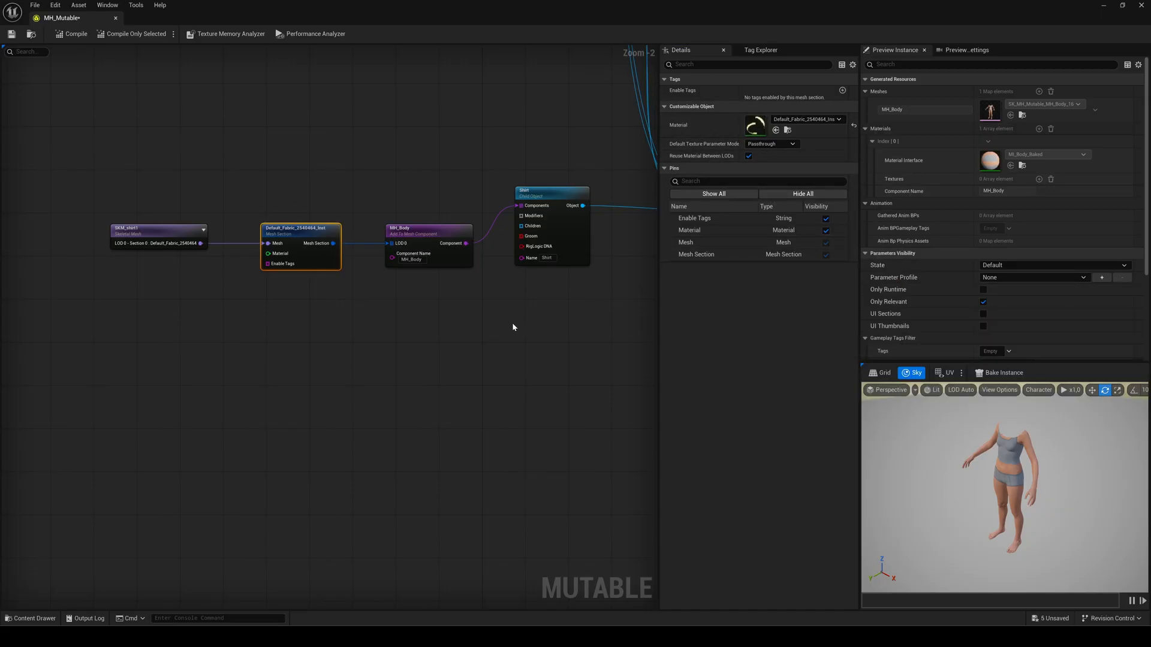
left_click(550, 191)
type("_Masked")
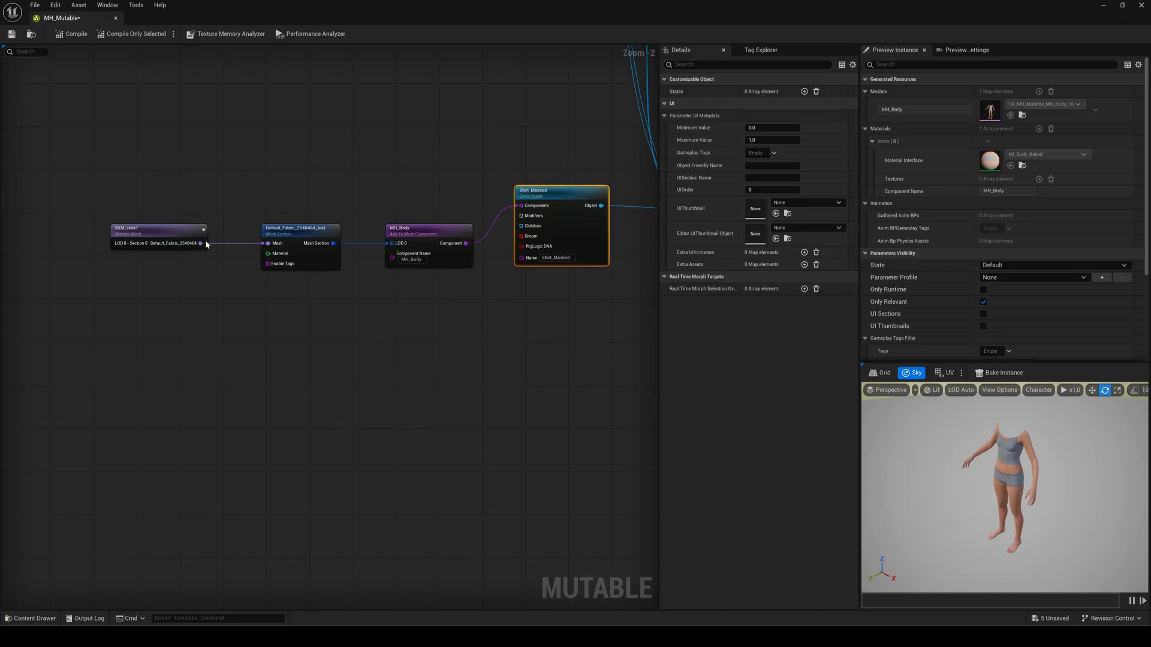
- Add Mesh Section, Add To Mesh Component and Base Object nodes named Shirt_NoMask in the Cloth group
left_click_drag(200, 244, 270, 319)
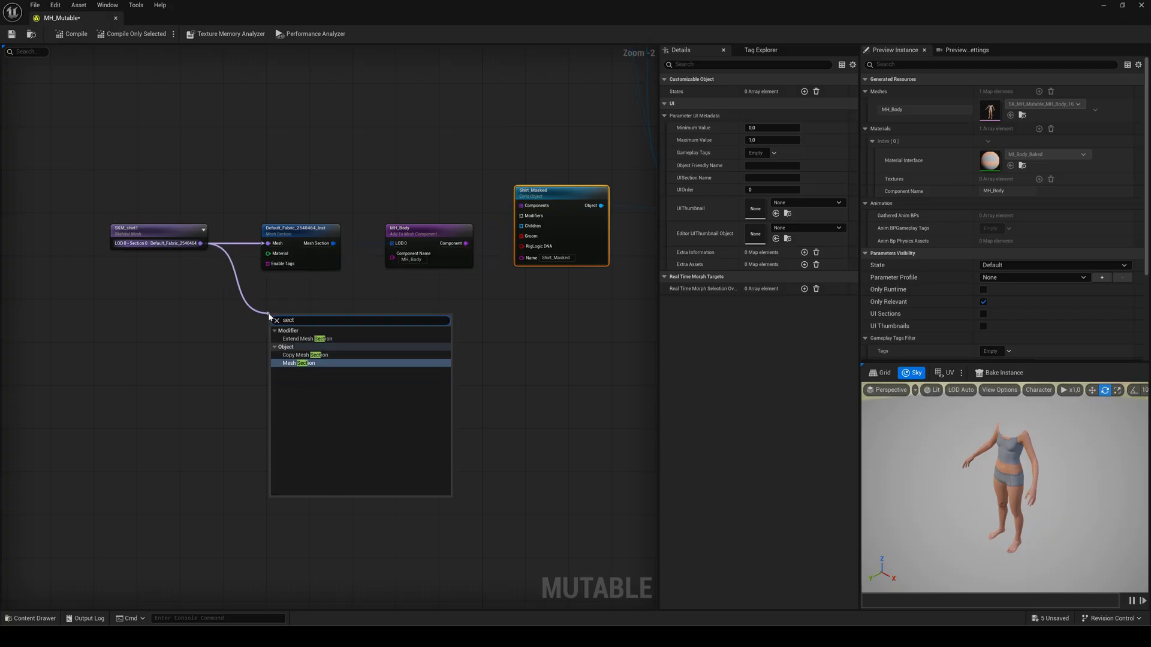
left_click(298, 362)
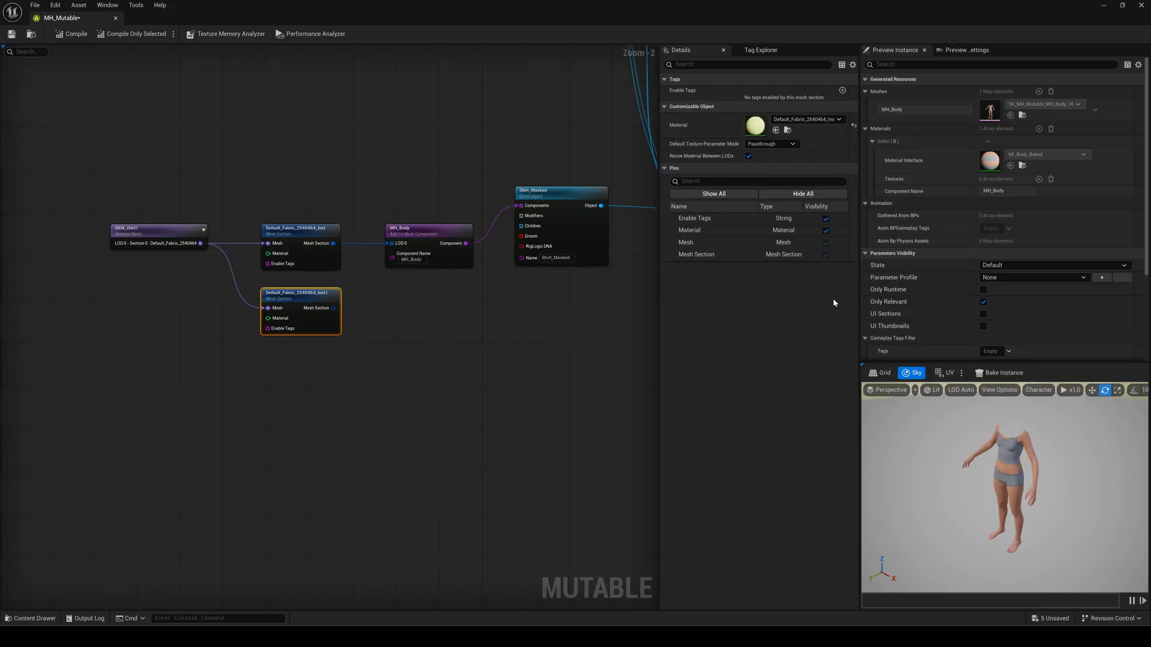
left_click_drag(334, 308, 391, 316)
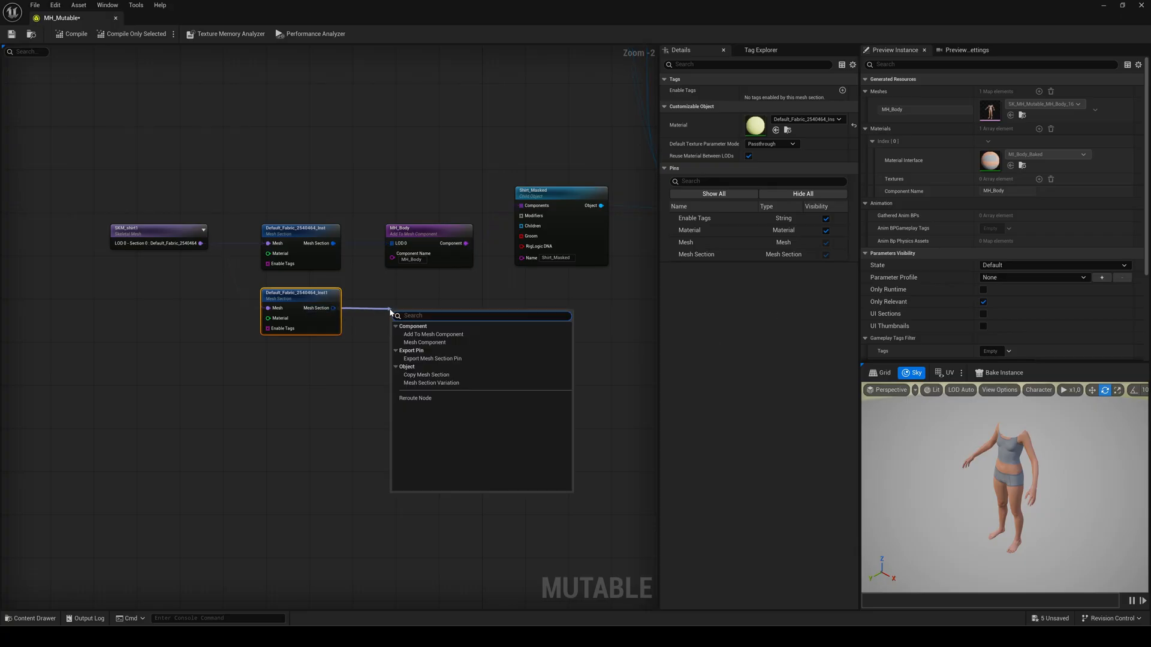
left_click(424, 342)
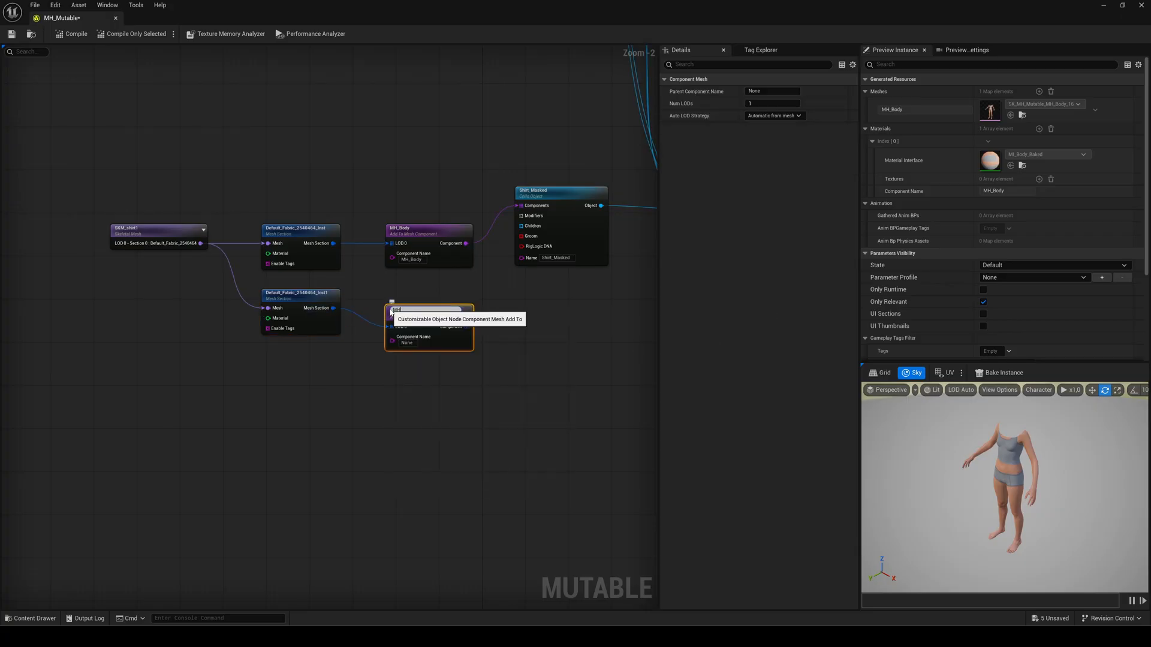
left_click(428, 307)
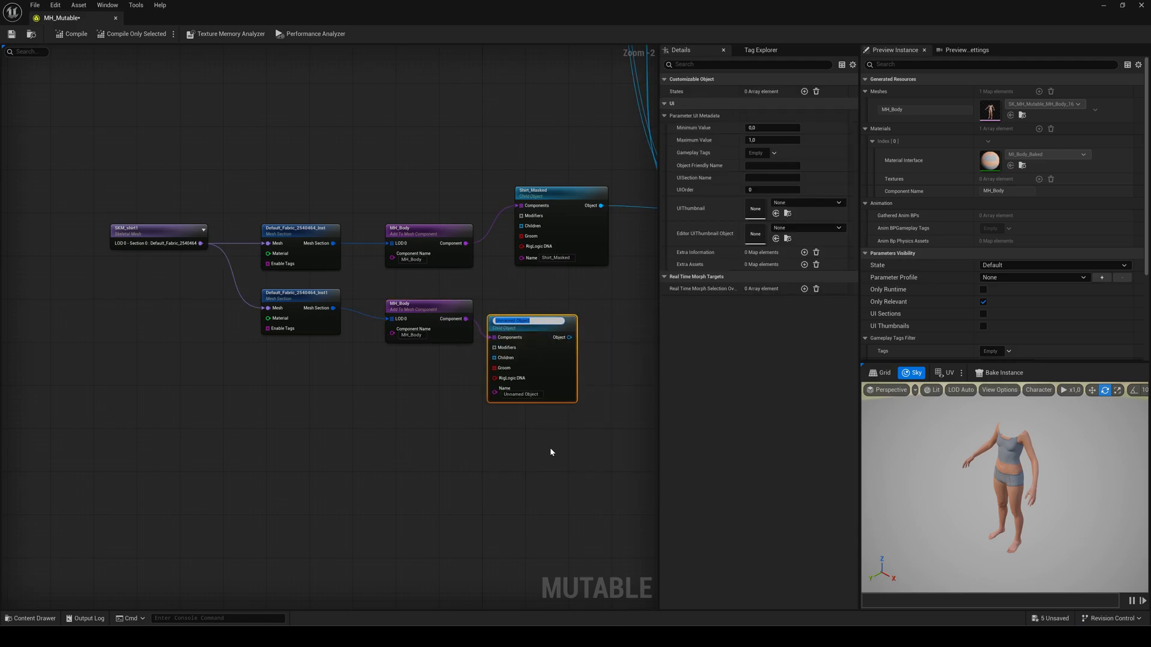
type("Shirt_NoMask")
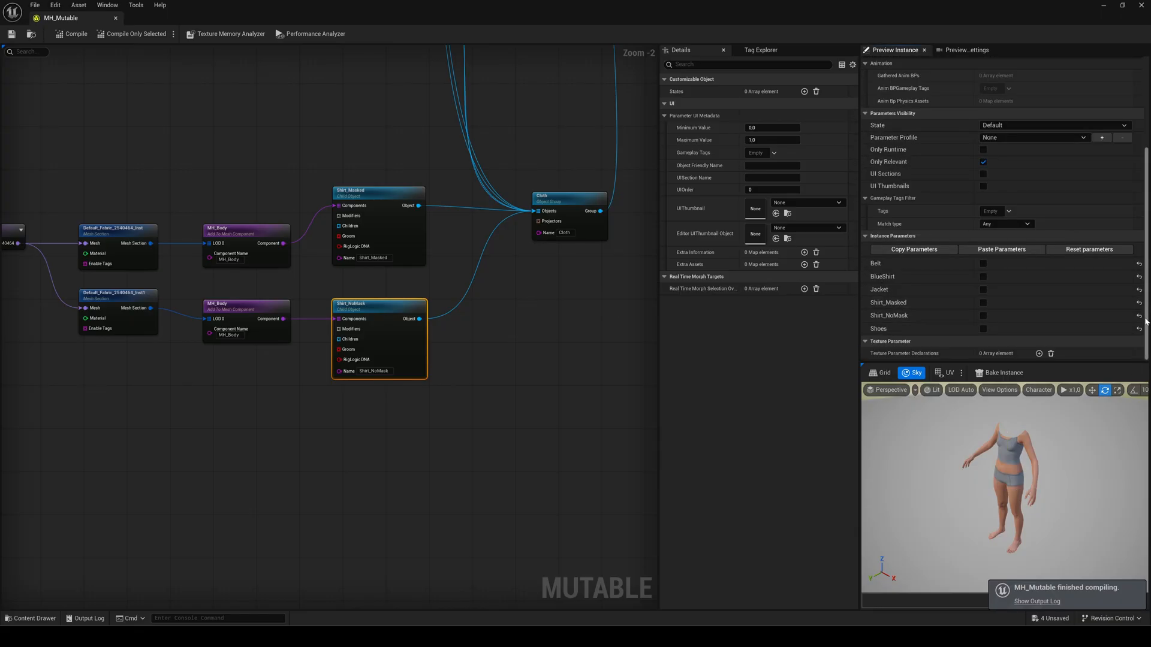
left_click(983, 315)
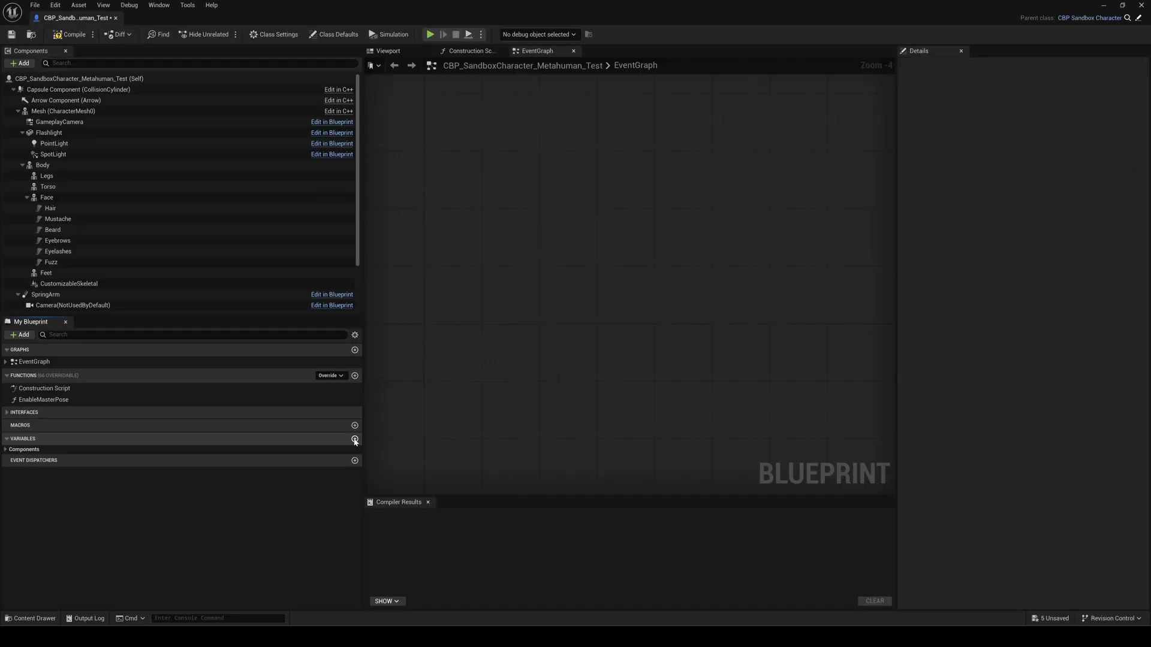
mouse_move(355, 440)
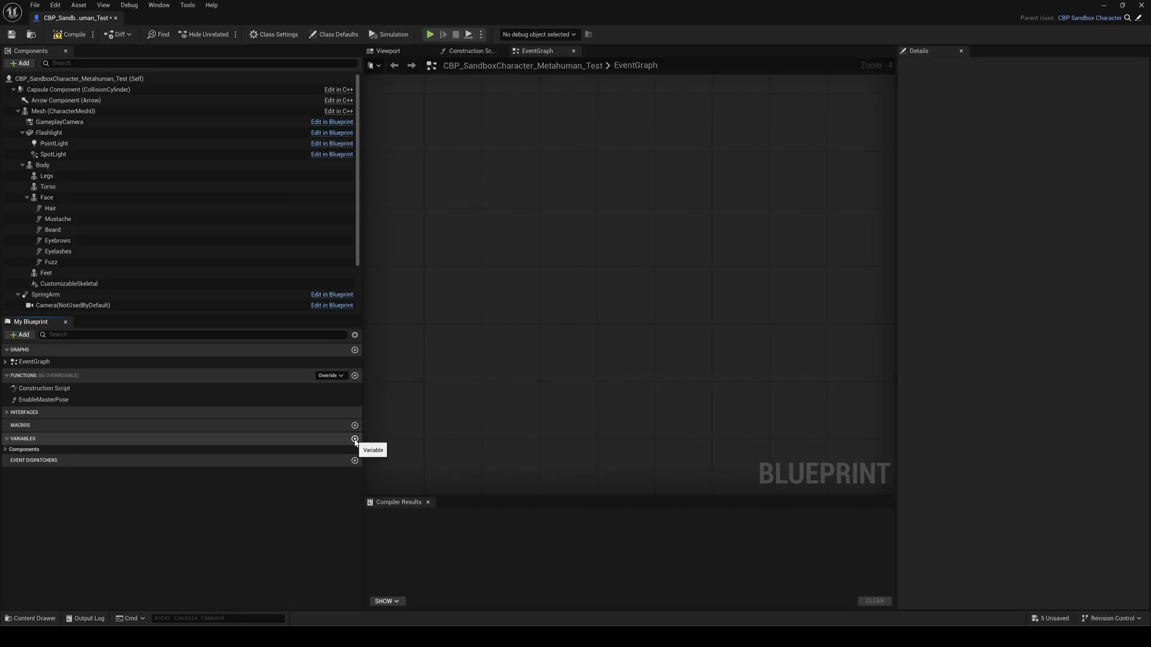
- Add Shirt, Jacket, Jeans and Shoes integer variables to the character blueprint
left_click(355, 440)
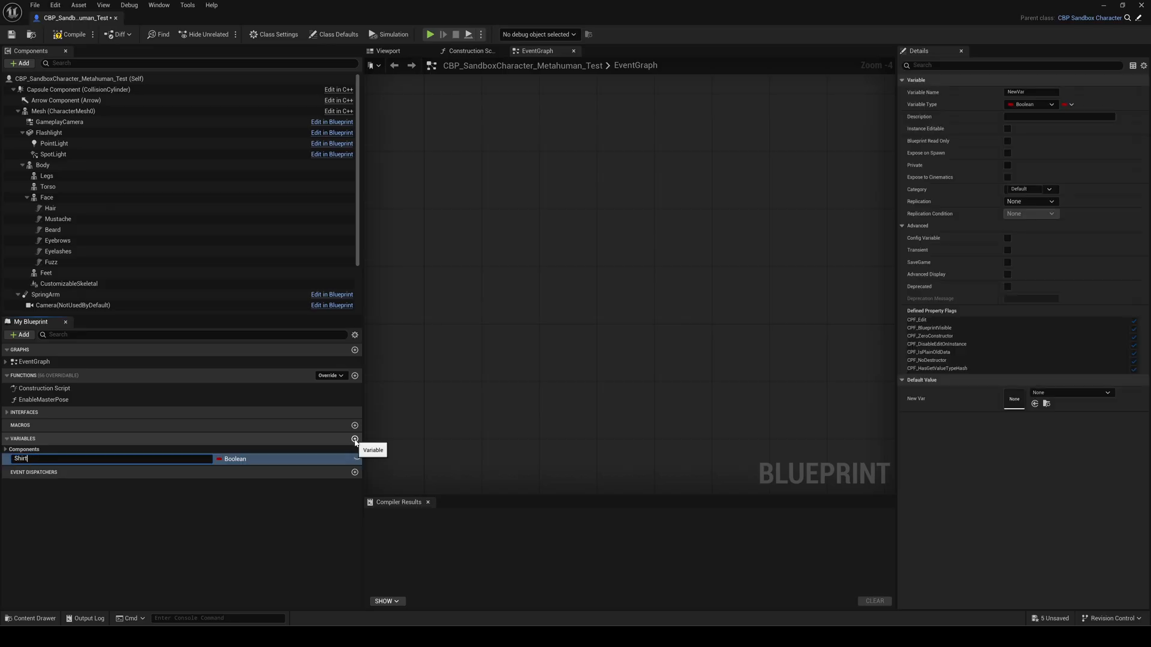
type("Jacket")
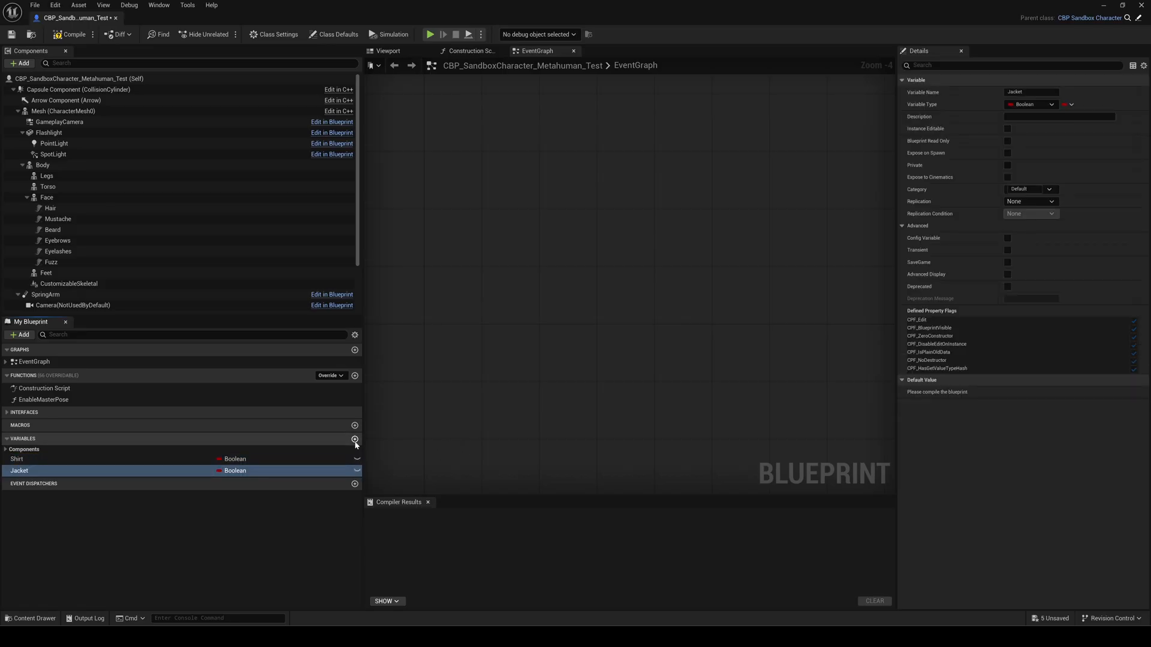
left_click(355, 439)
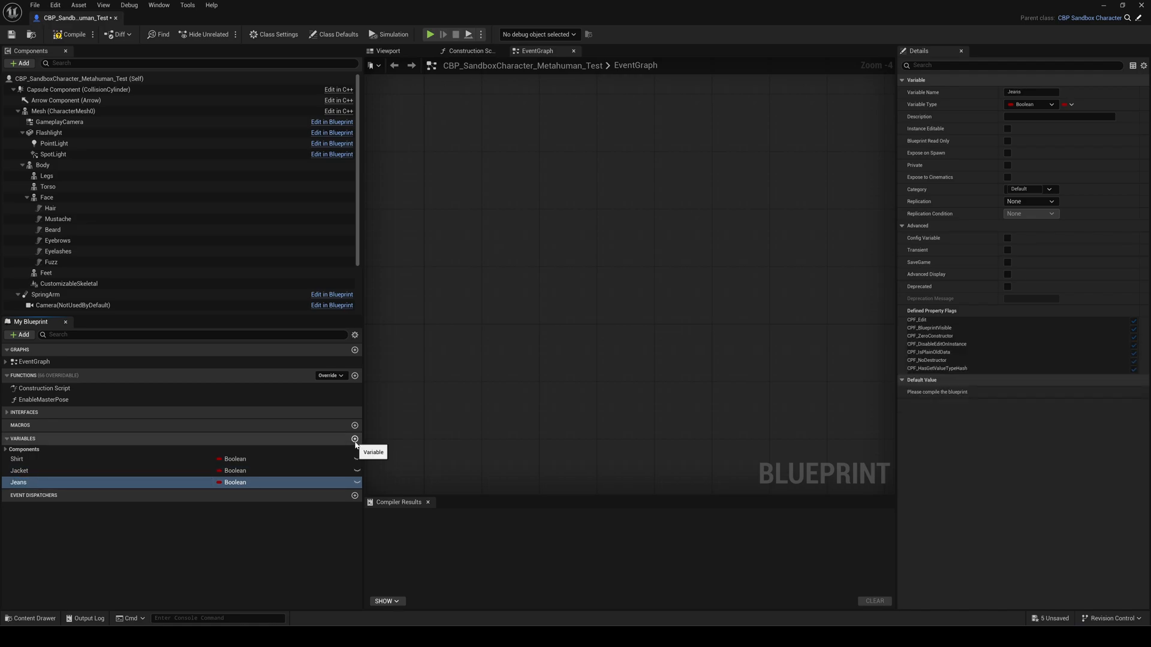
left_click(355, 439)
type("Shoes")
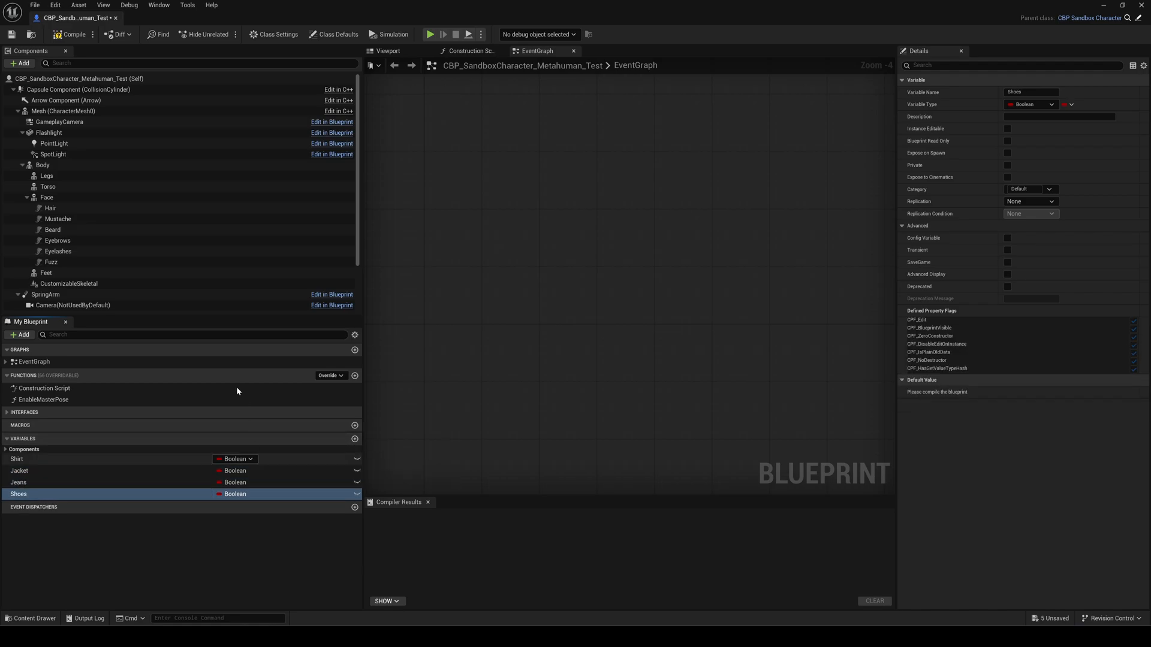
left_click(1031, 104)
type("keyboard")
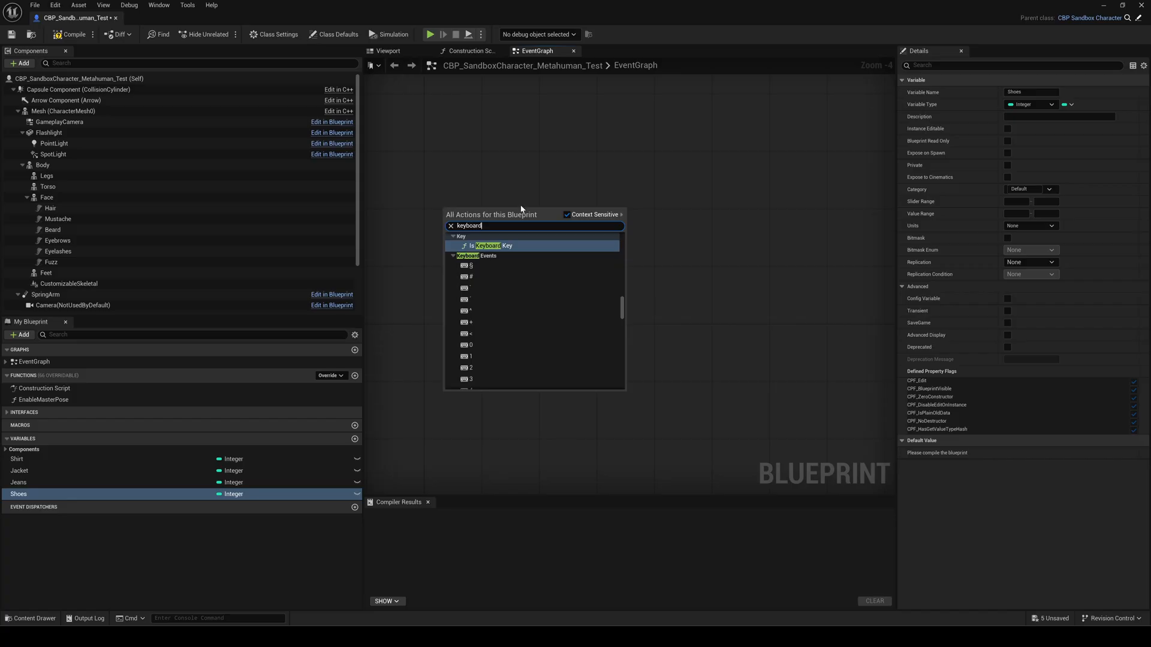
- Add a J key event with a Branch setting Jacket to 1 or 0, a Jacket == check and the CustomizableSkeletal reference
scroll("down", 3)
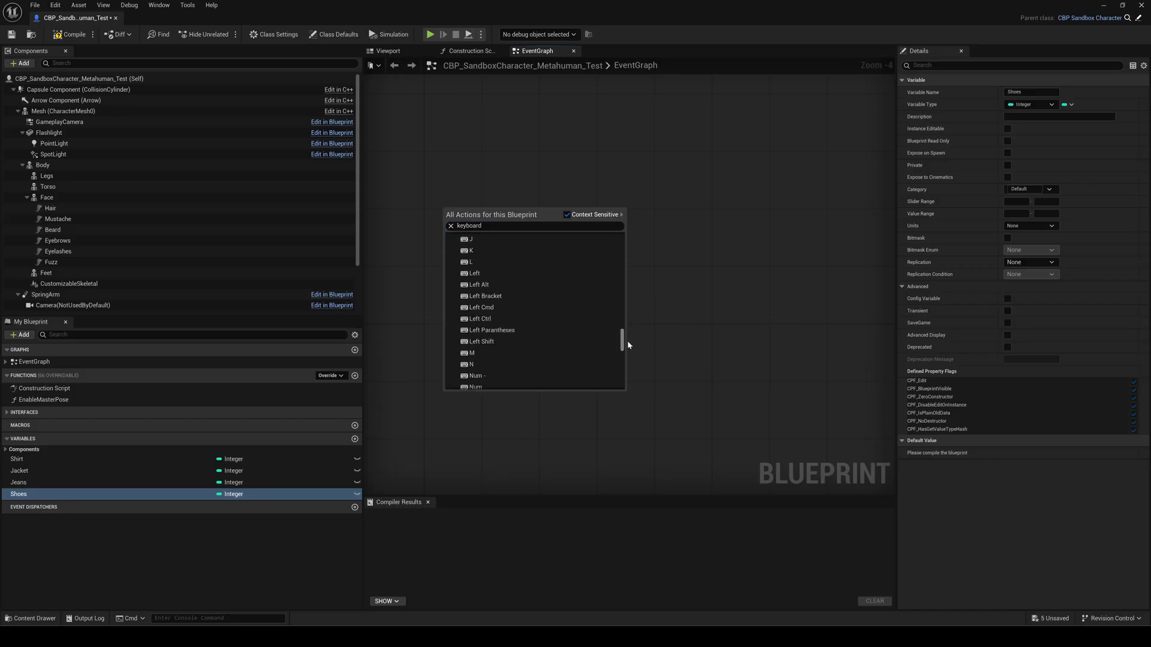
left_click(467, 238)
type("branch")
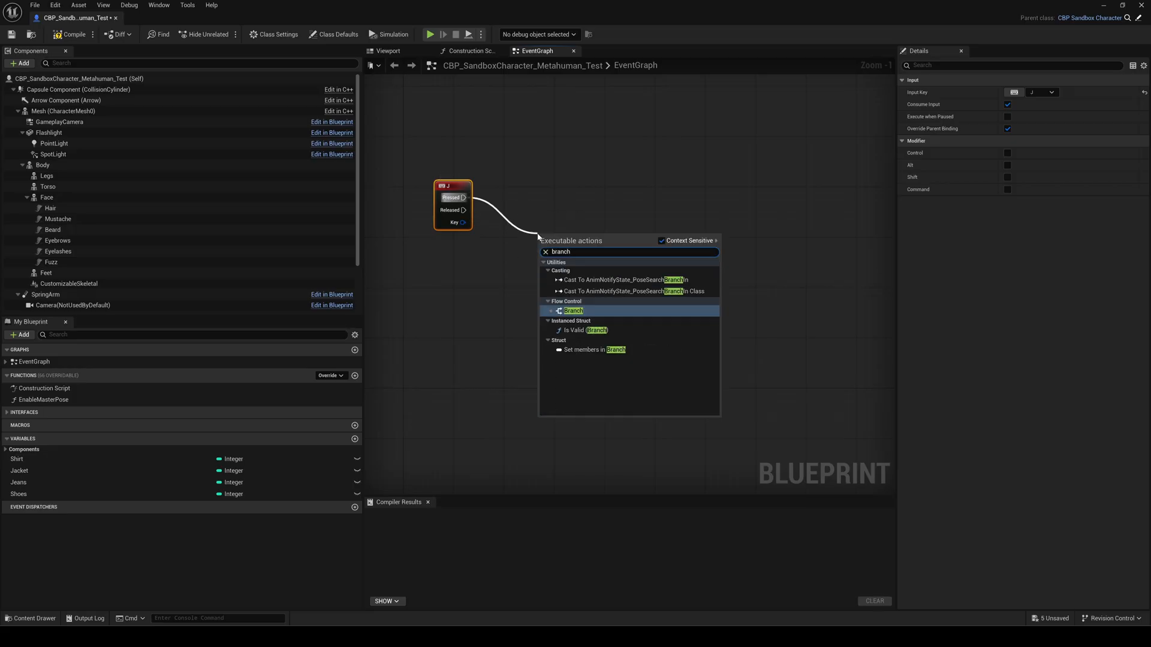
left_click(573, 311)
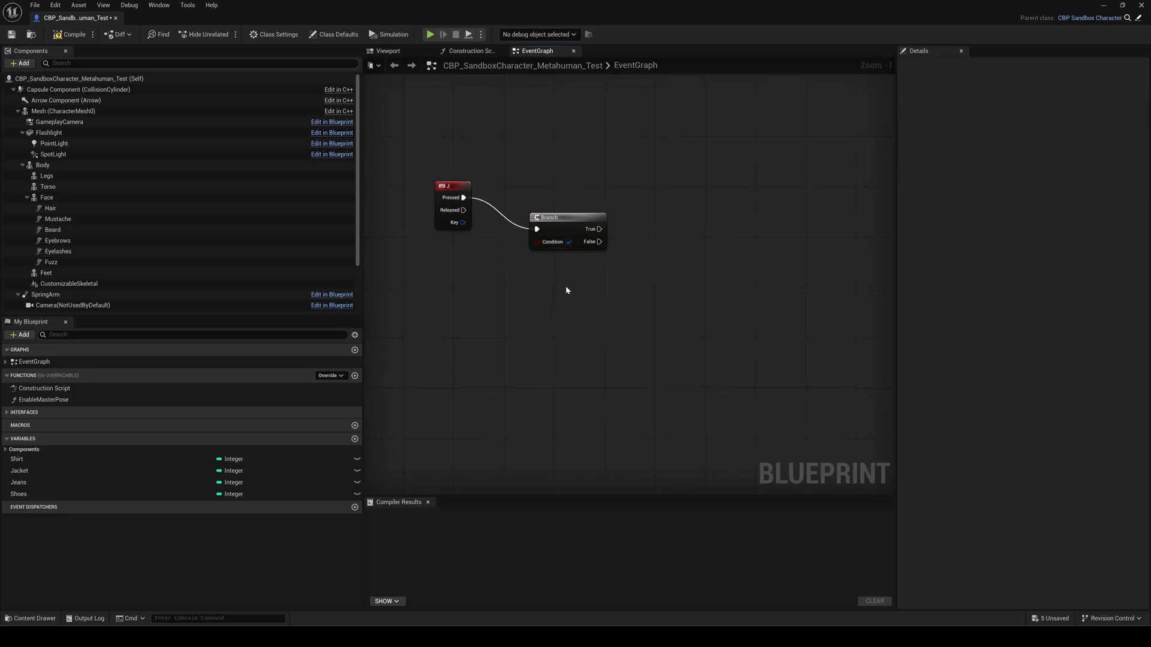
left_click(20, 470)
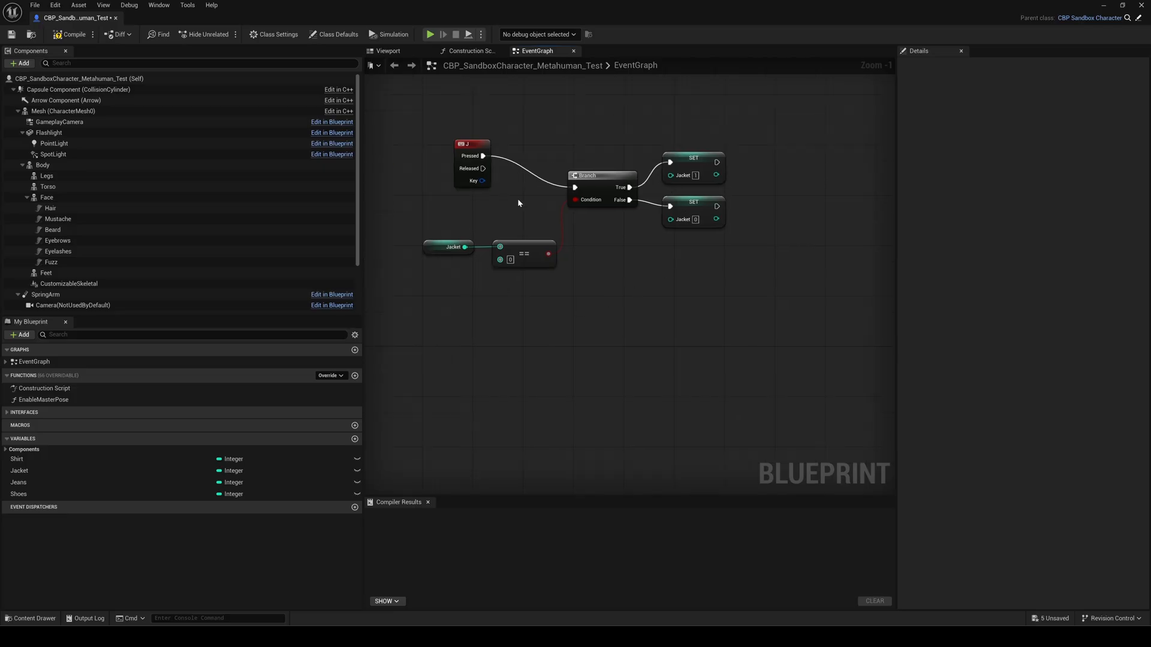
mouse_move(581, 396)
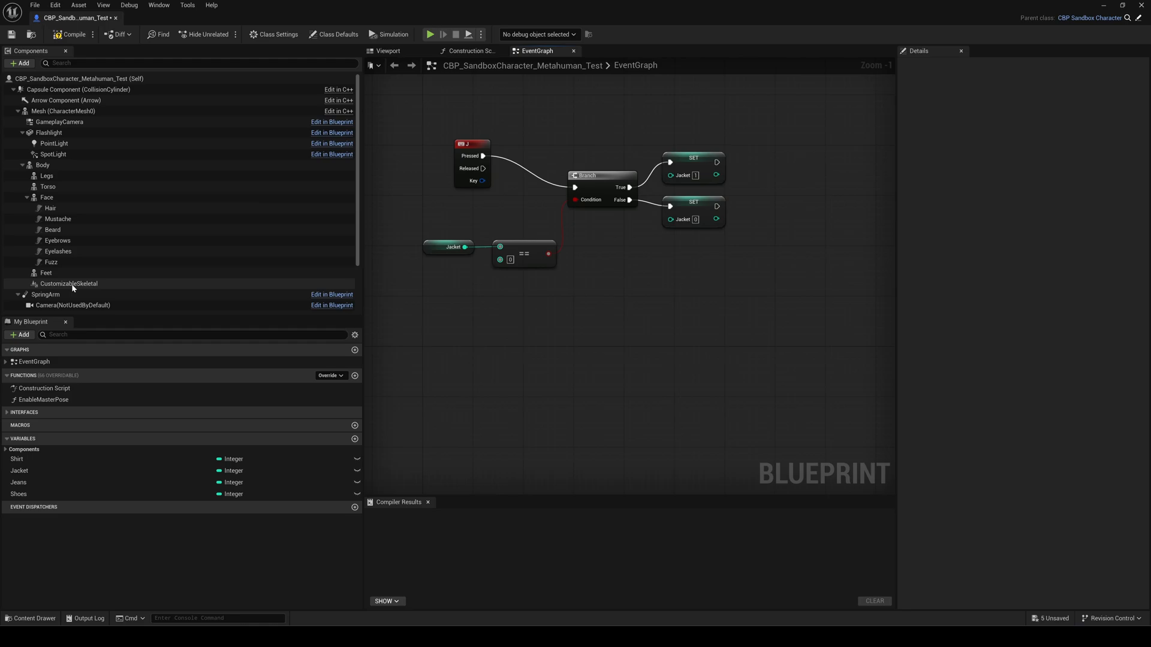
left_click(70, 283)
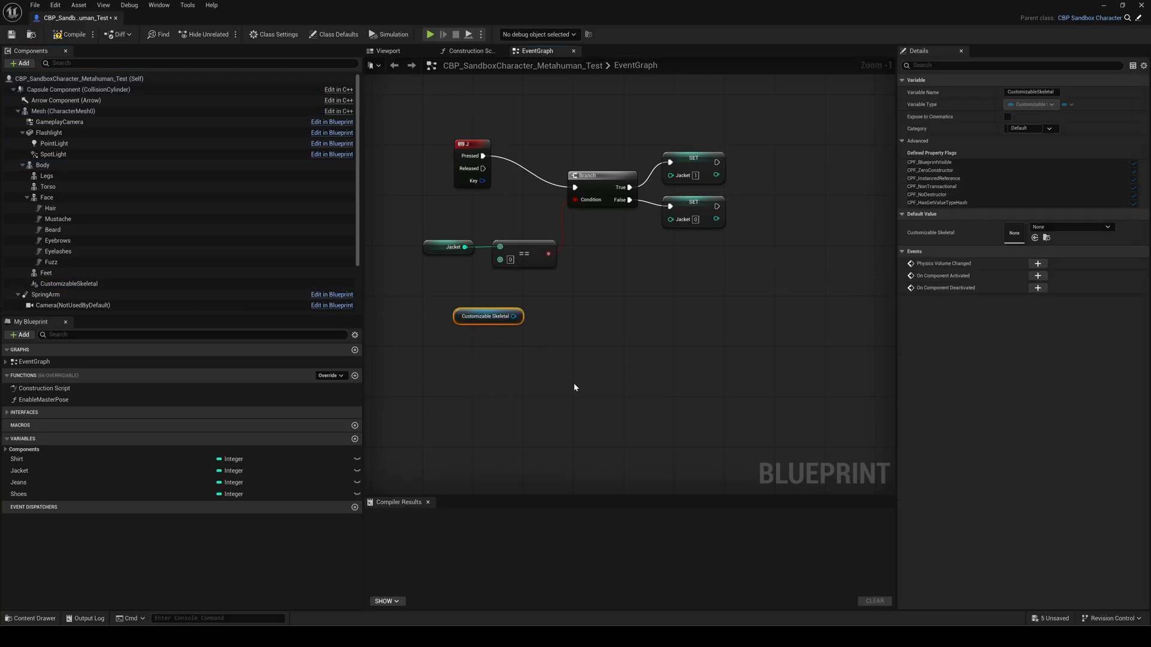
- Add a Get Customizable Object Instance node from the CustomizableSkeletal reference
left_click_drag(516, 316, 541, 334)
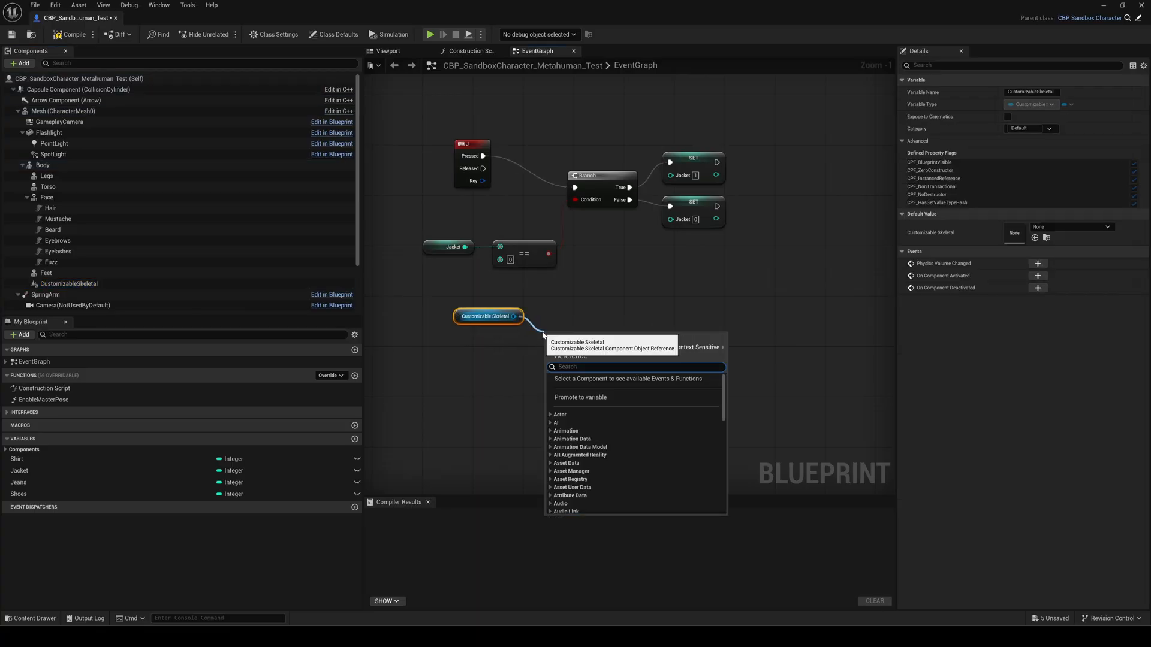
type("get customi")
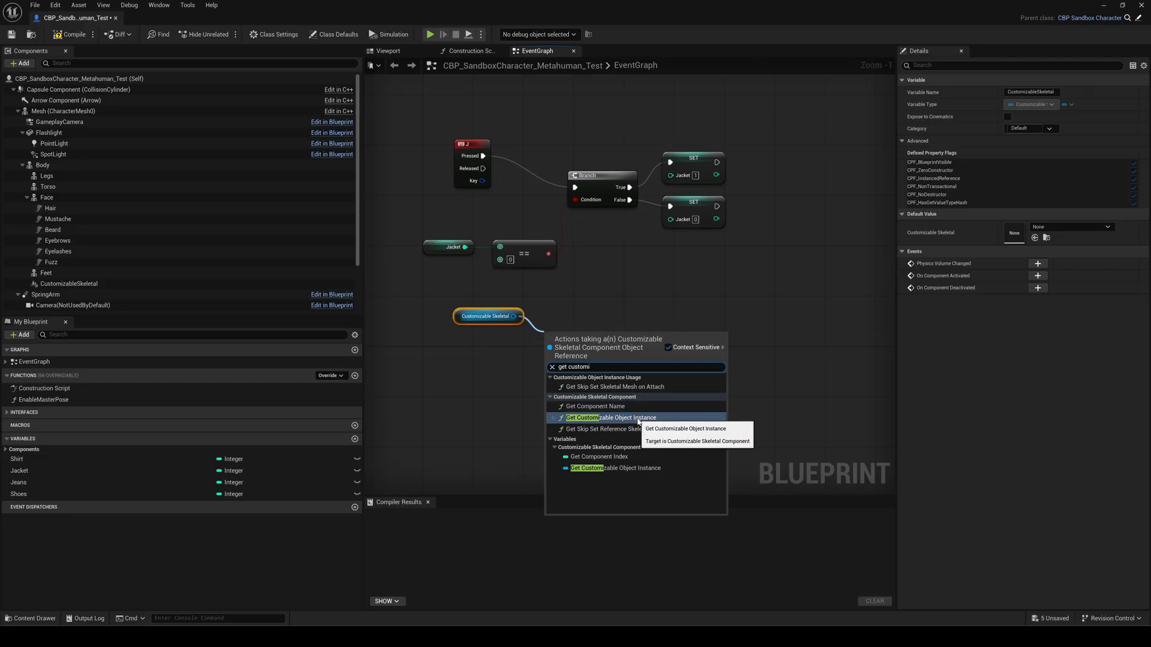
left_click(610, 417)
type("bool parameter")
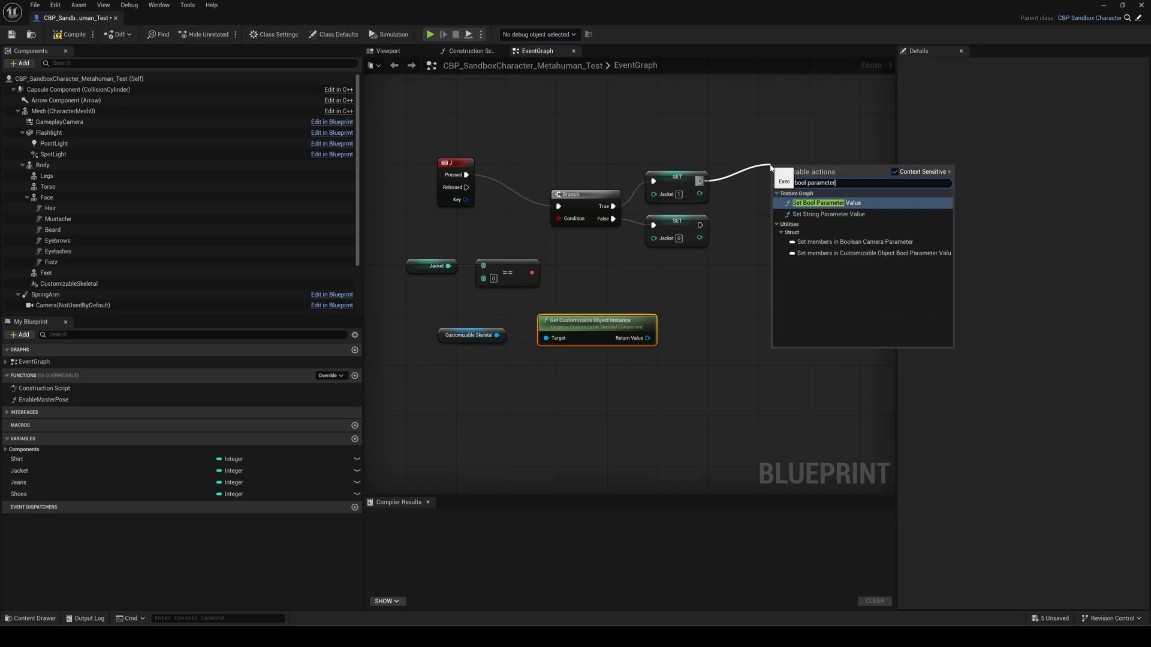
- Set the Jacket bool parameter on both branches, Bool Value on for the jacket-on path, and compile
left_click(817, 202)
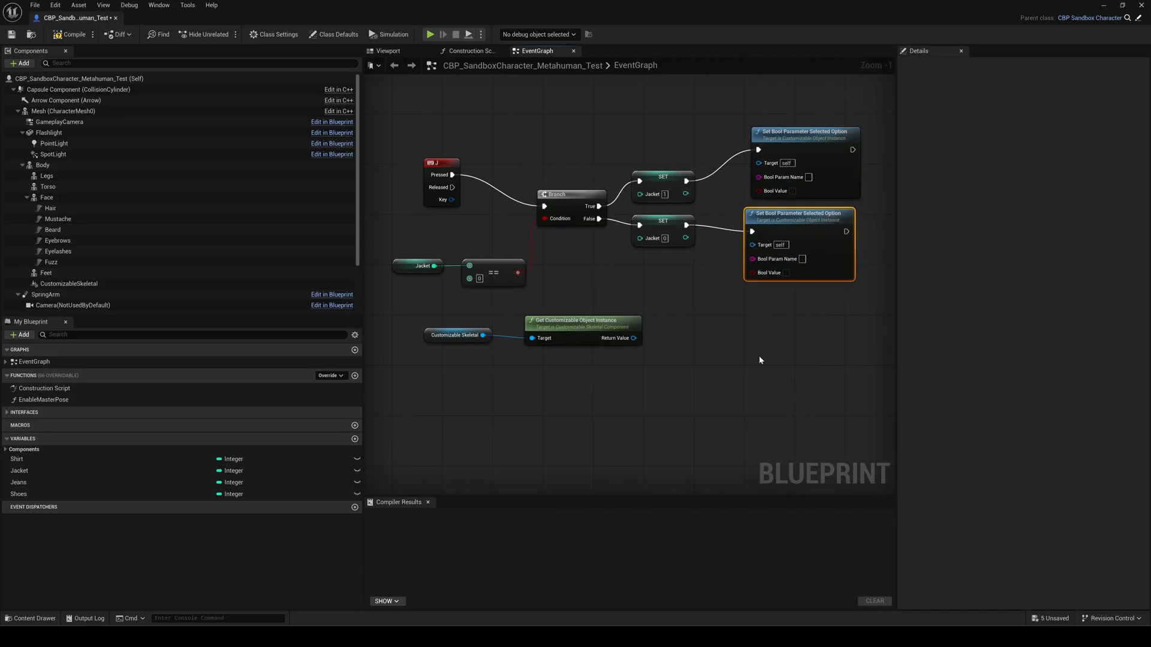
left_click(72, 33)
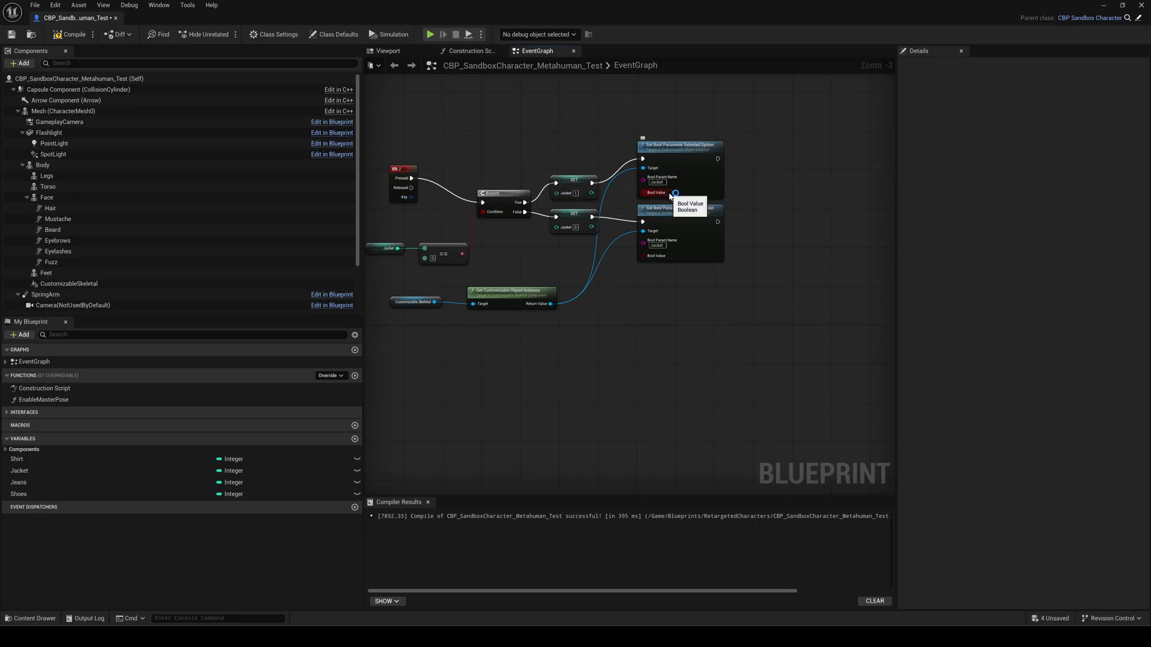
left_click(670, 193)
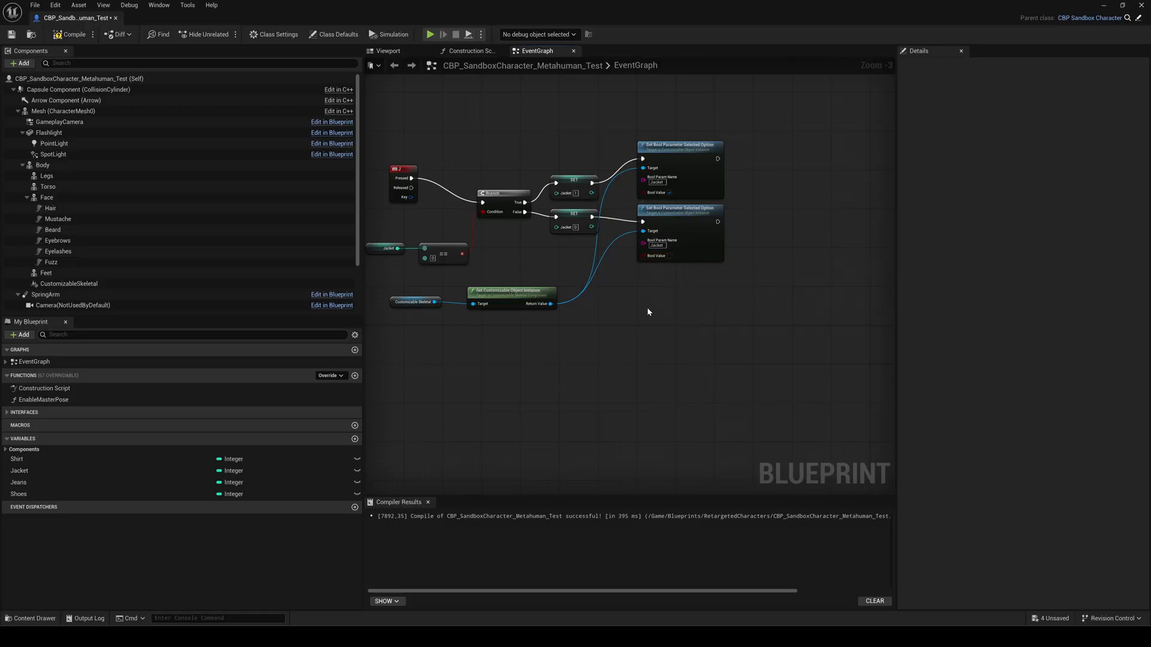
- Make room in the graph and search for an Update Skeletal node for the Shirt logic
left_click_drag(647, 312, 680, 321)
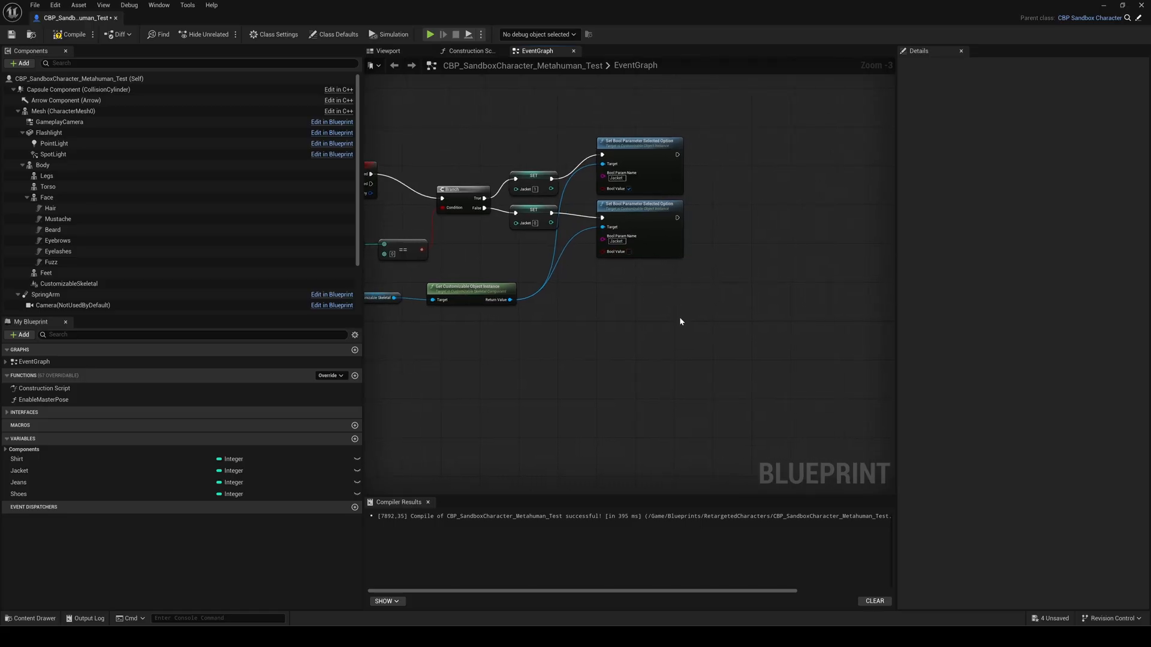
type("update skeletal")
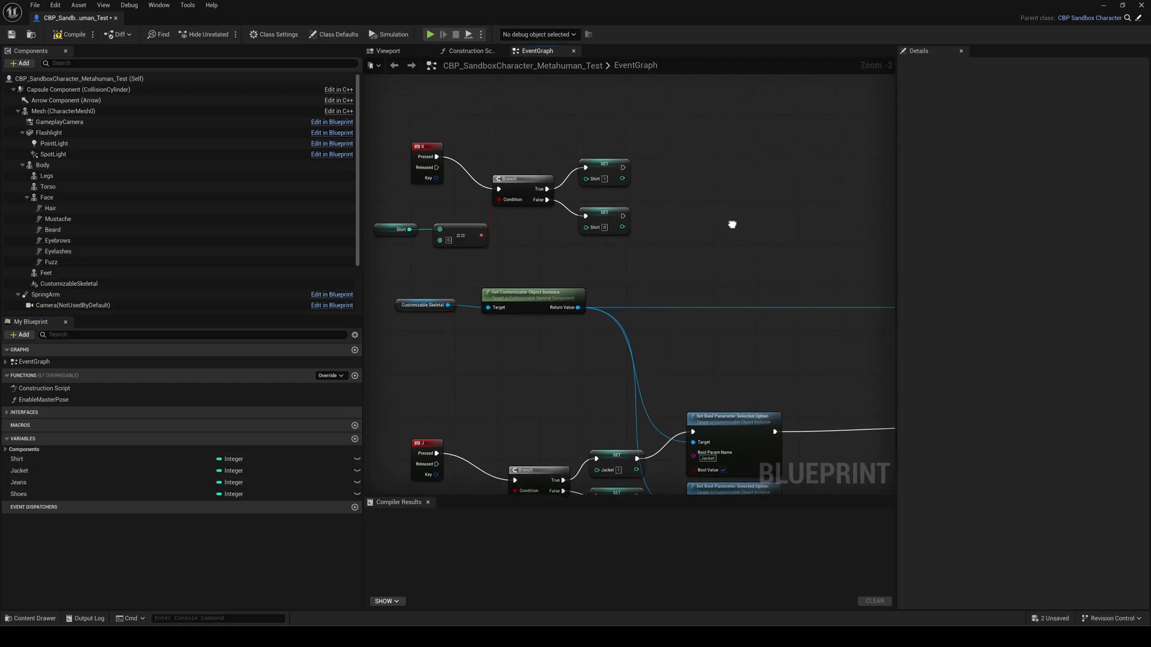
- Copy the bool parameter setters beside the Shirt branch as Shirt_Masked and Shirt_NoMask with a nested Jacket check
left_click(733, 416)
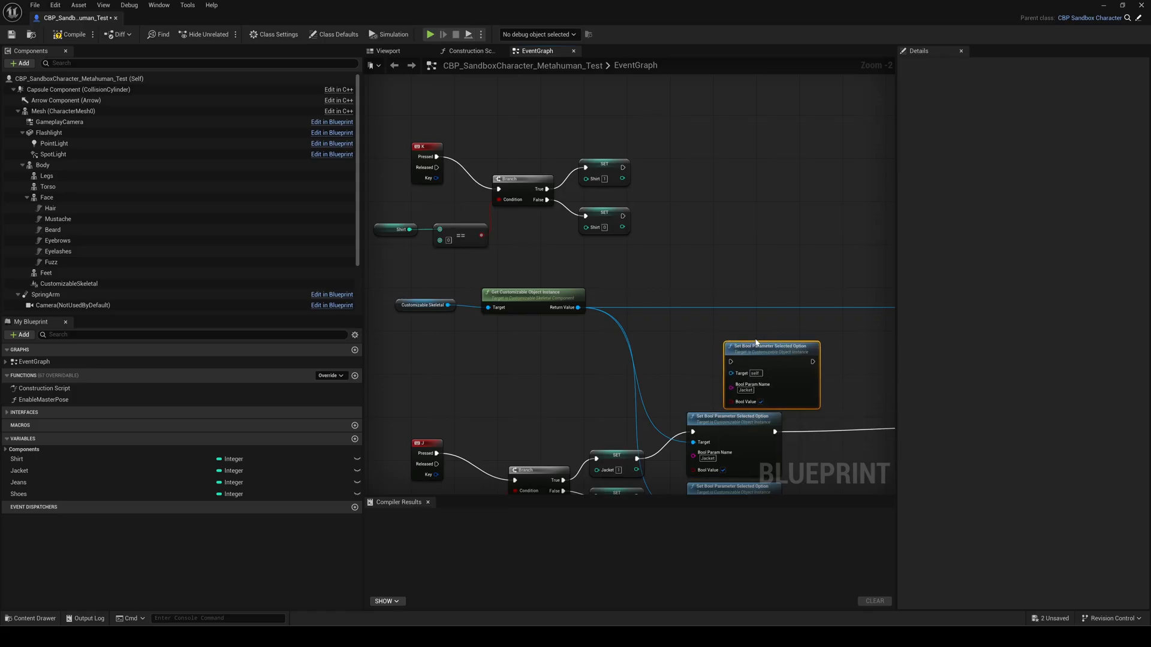
left_click_drag(772, 346, 723, 109)
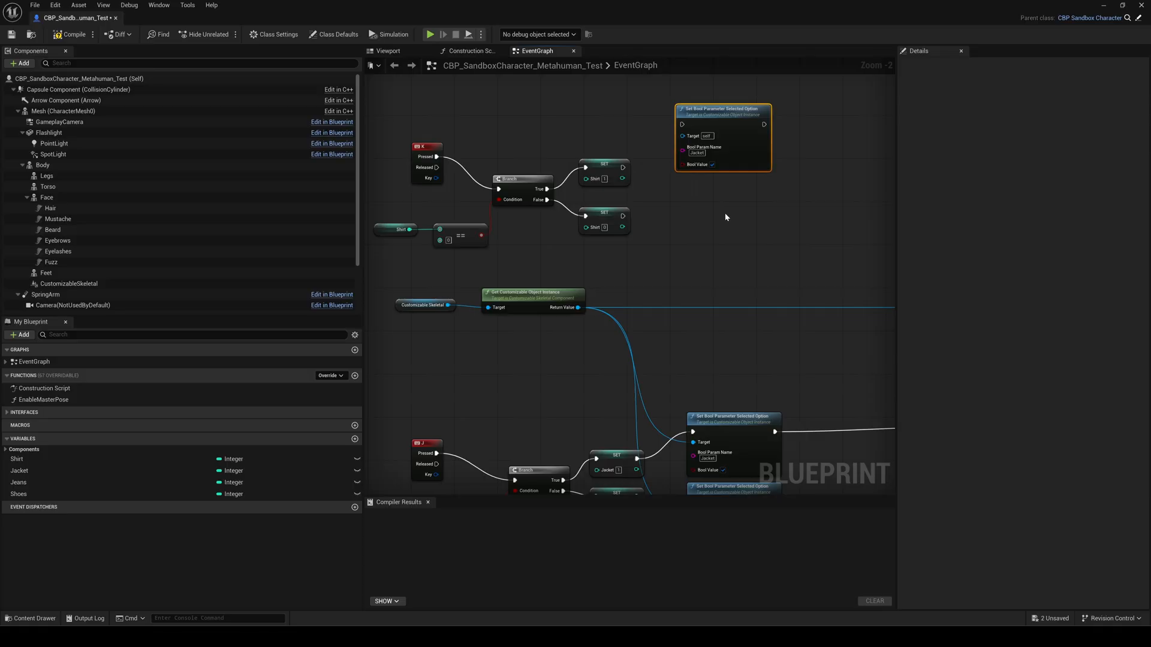
mouse_move(712, 256)
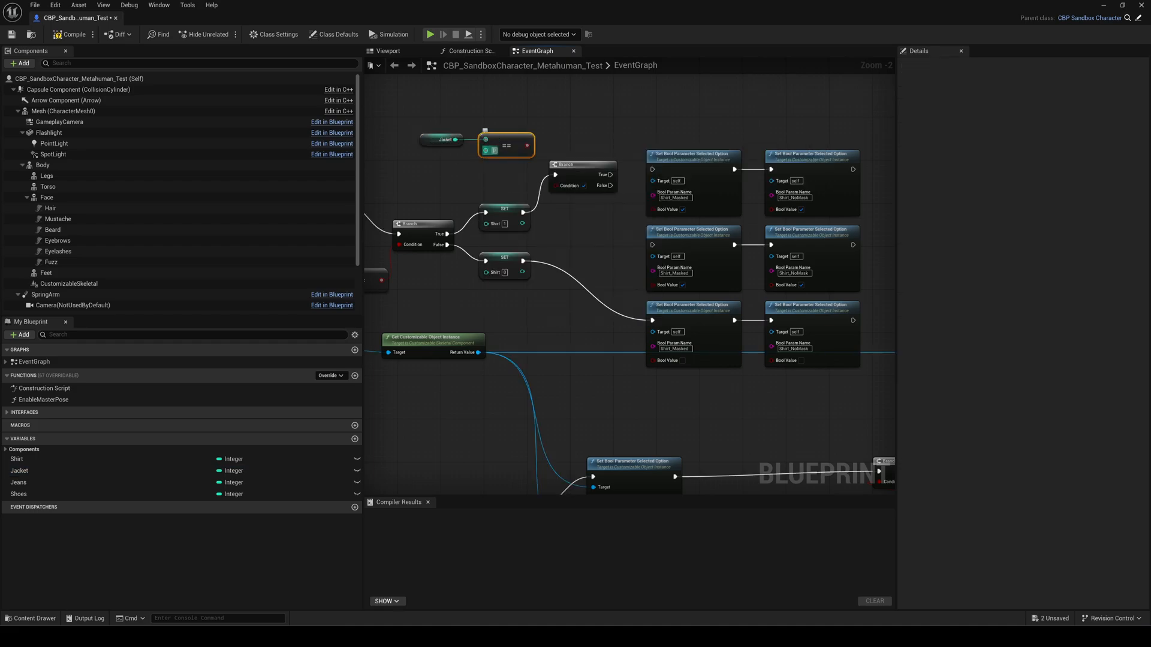
left_click(506, 122)
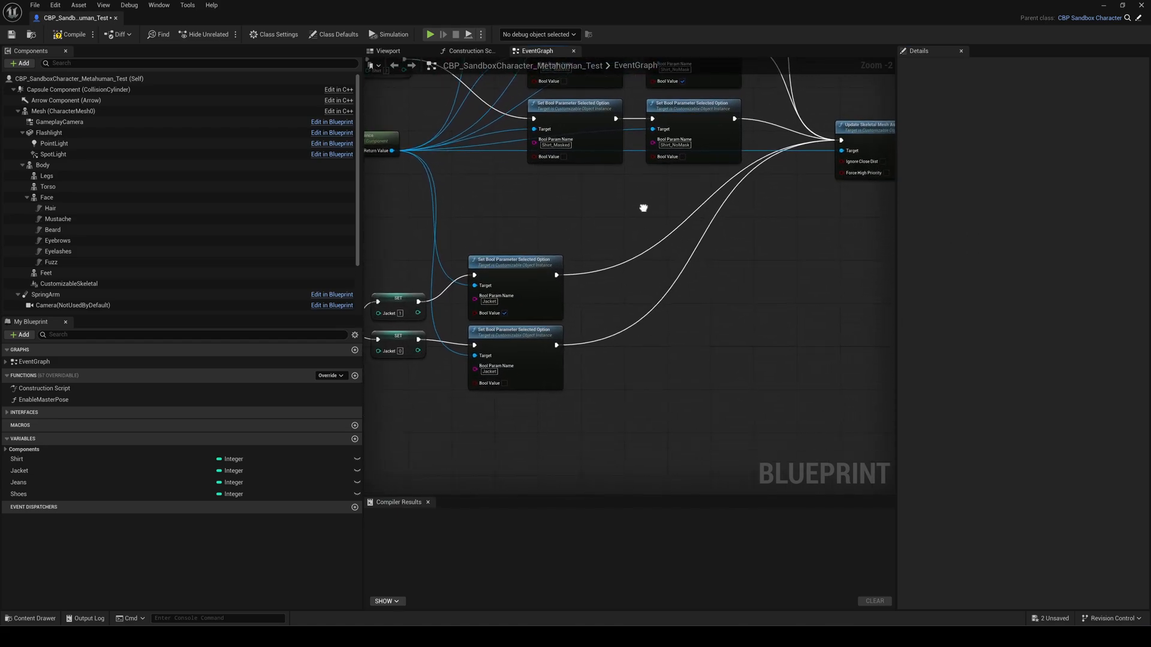
- Add Branches with Shirt == conditions after each Jacket bool setter and compile the blueprint
left_click(514, 328)
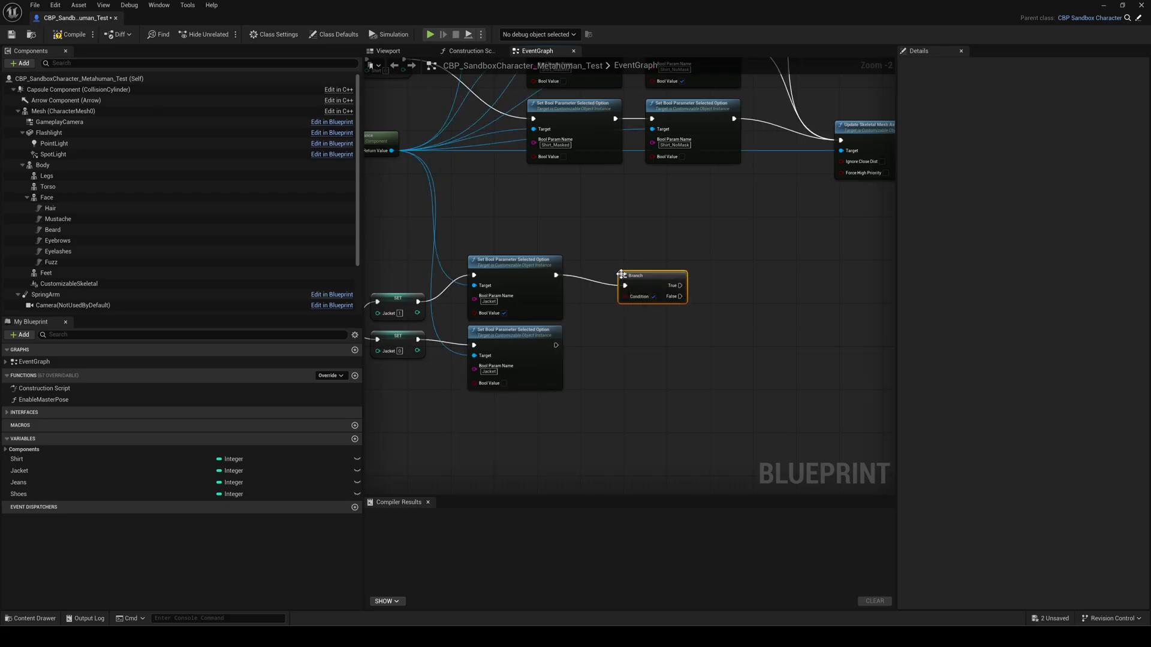
left_click(15, 459)
type("equal")
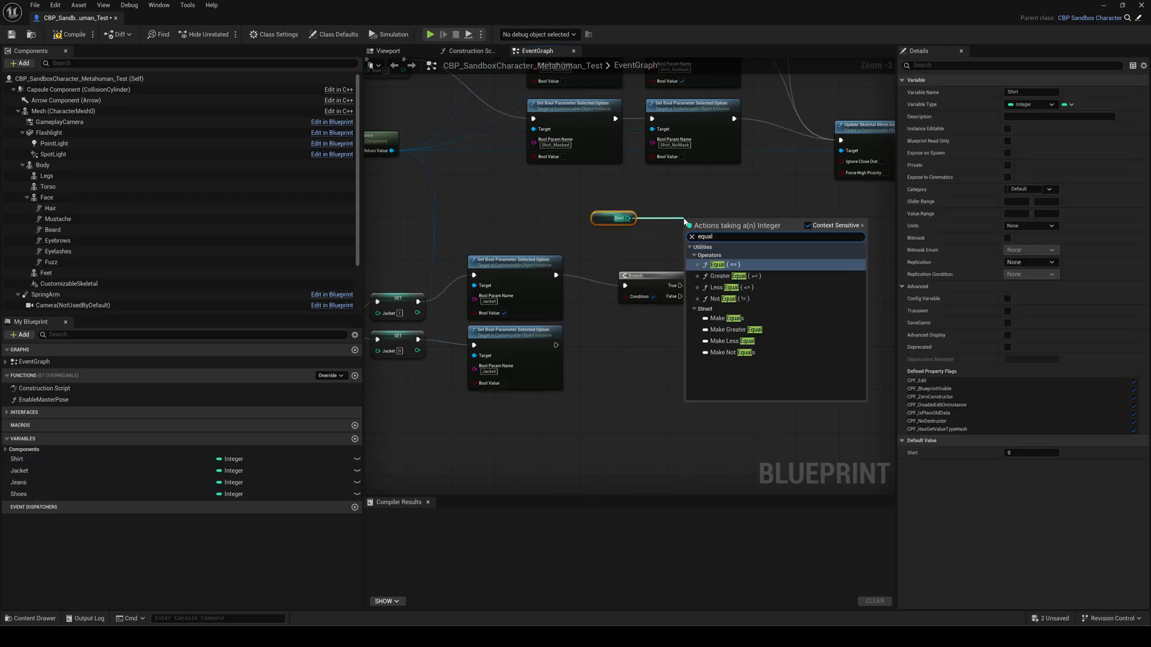
left_click(718, 264)
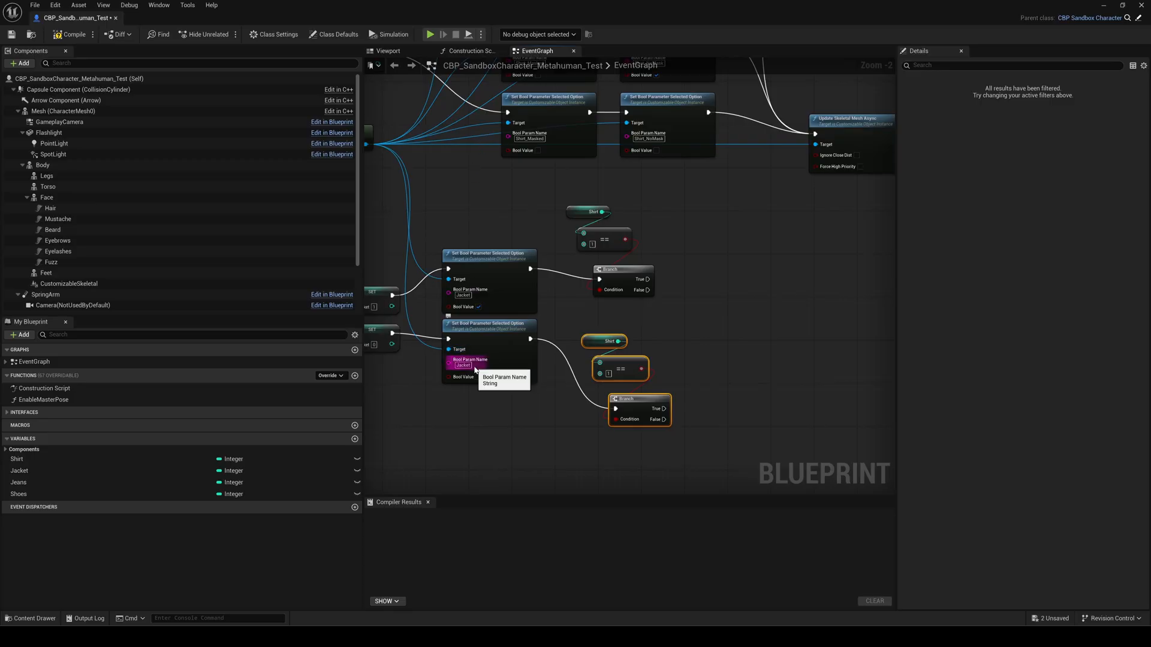
mouse_move(636, 348)
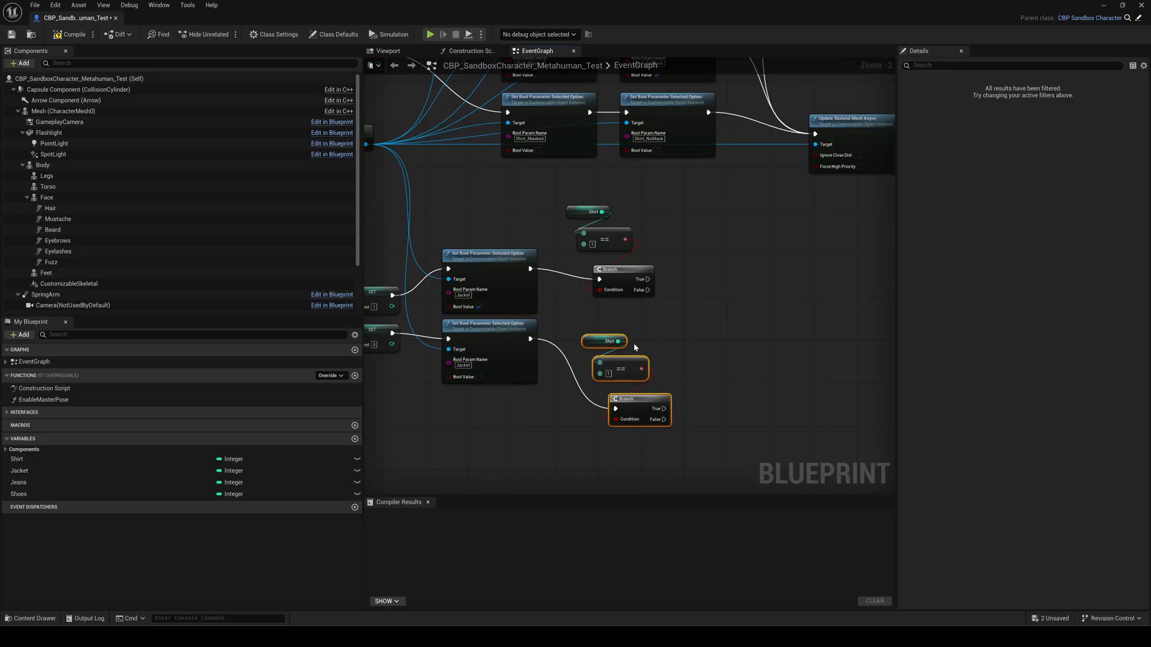
left_click_drag(649, 289, 822, 215)
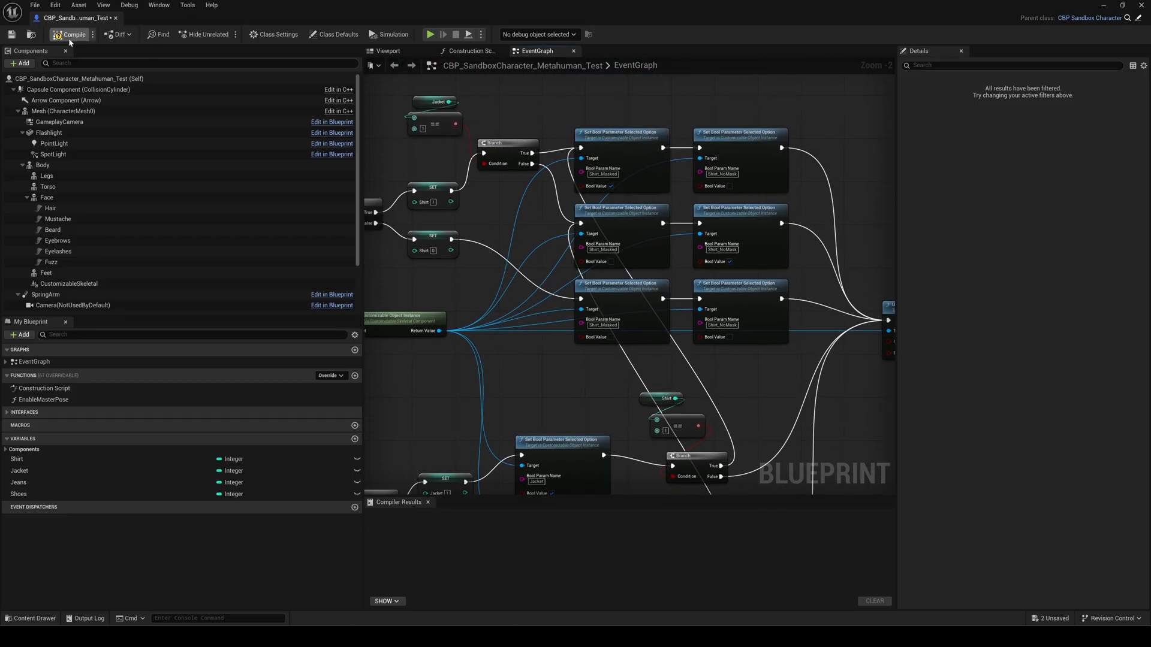
left_click(71, 35)
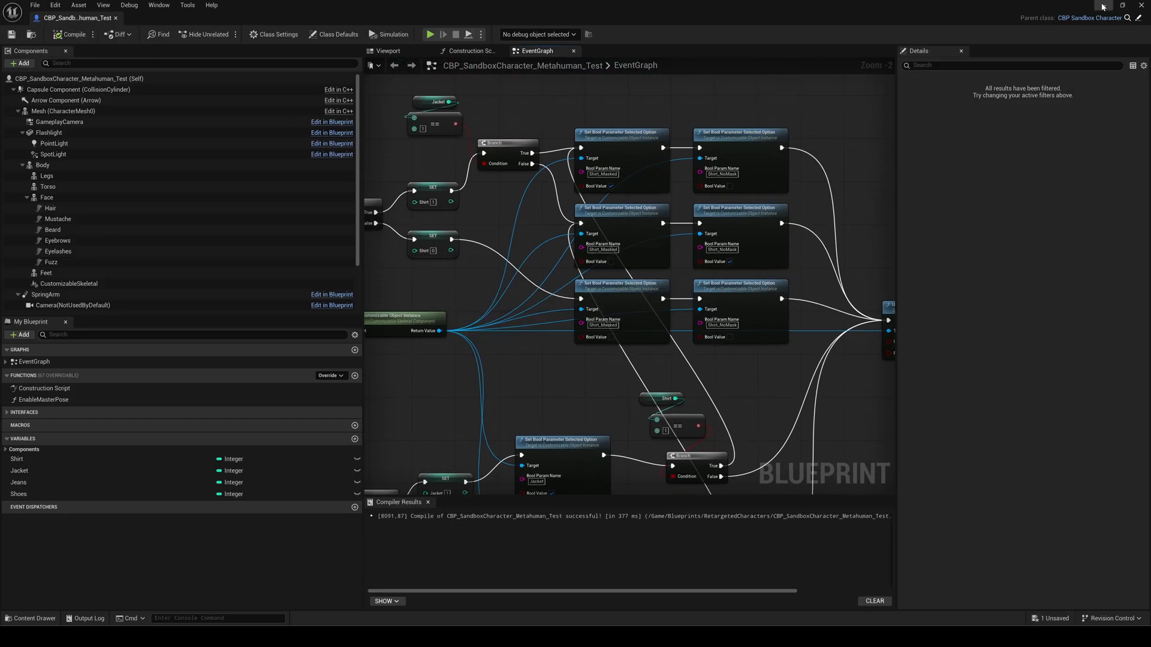